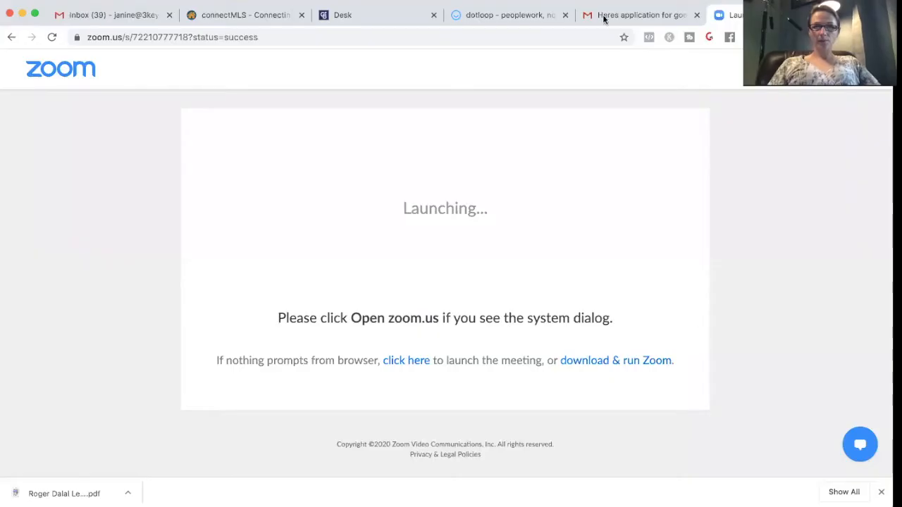
mouse_move(564, 39)
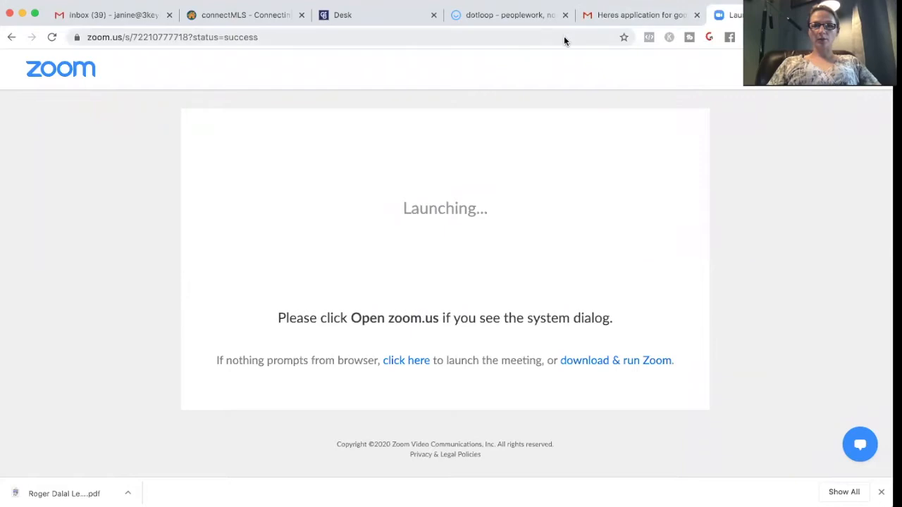
Go to google.com and browse the Google apps list toward Maps
type("google.com")
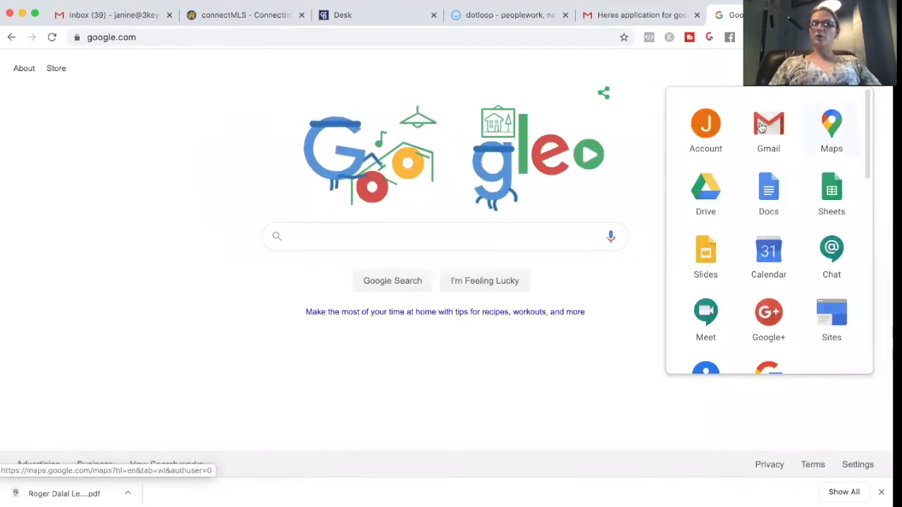
mouse_move(831, 126)
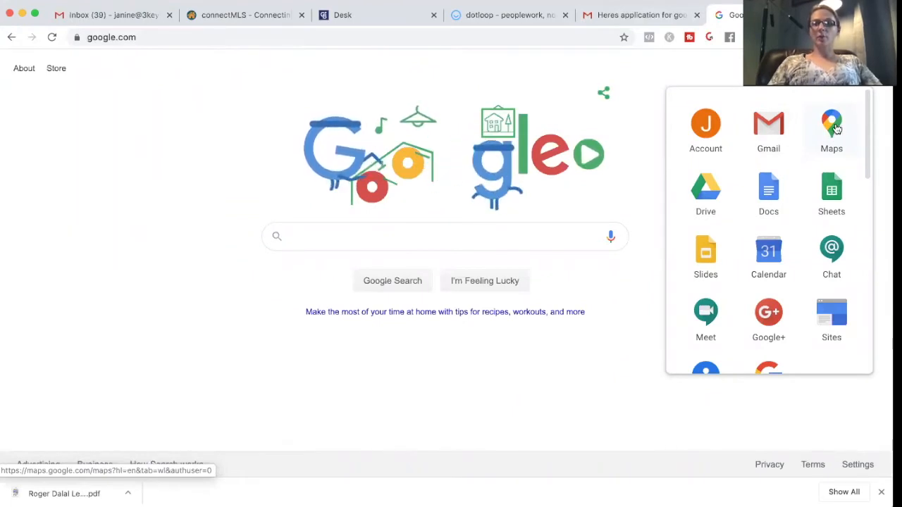
scroll("down", 3)
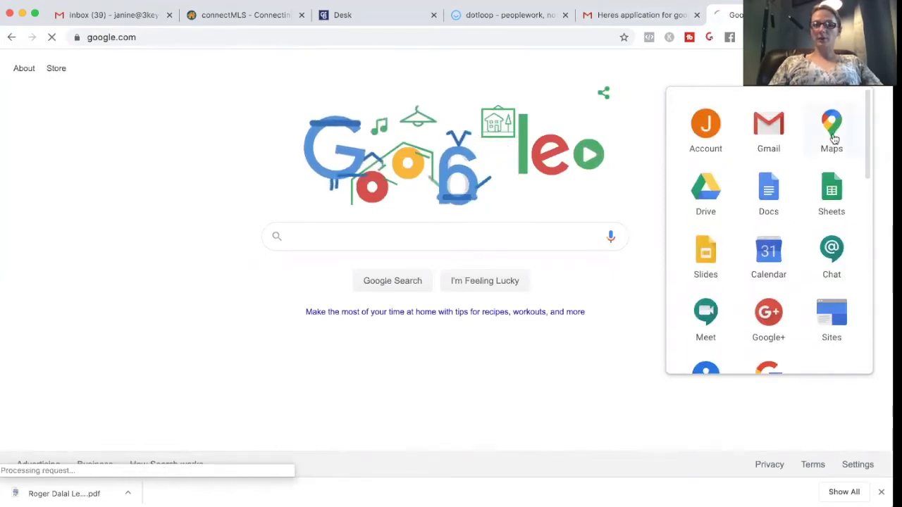
Load Google Maps and browse down through its main navigation menu
left_click(832, 124)
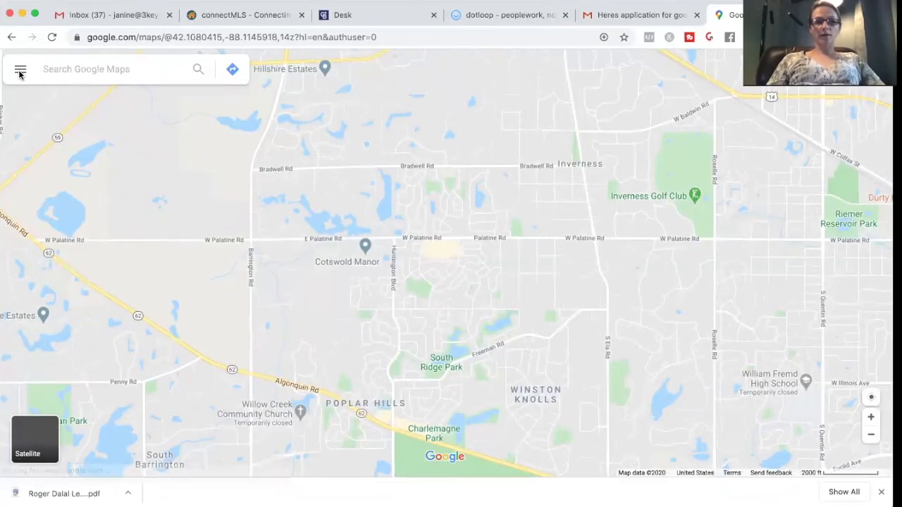
mouse_move(20, 69)
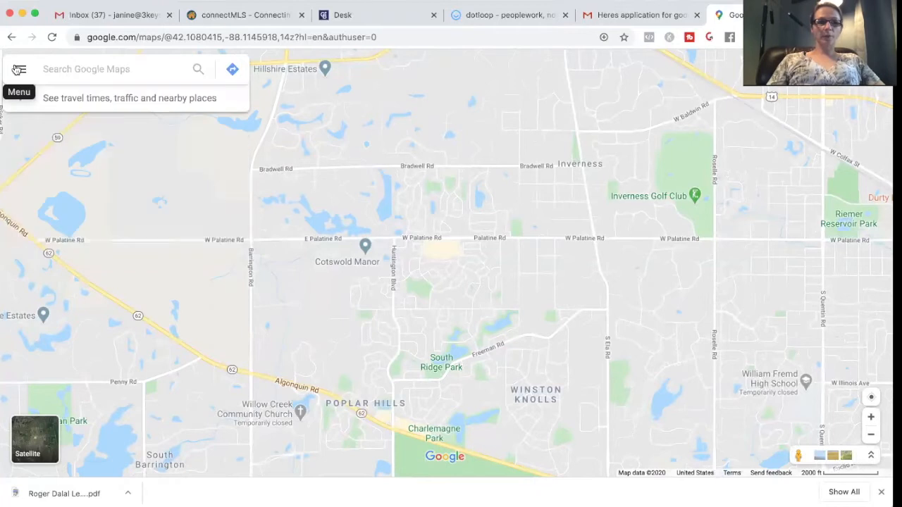
left_click(17, 68)
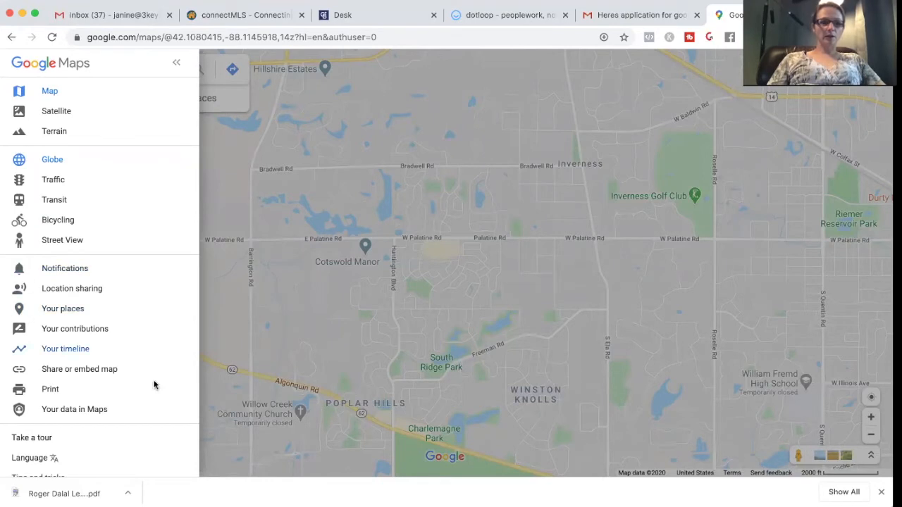
scroll("down", 3)
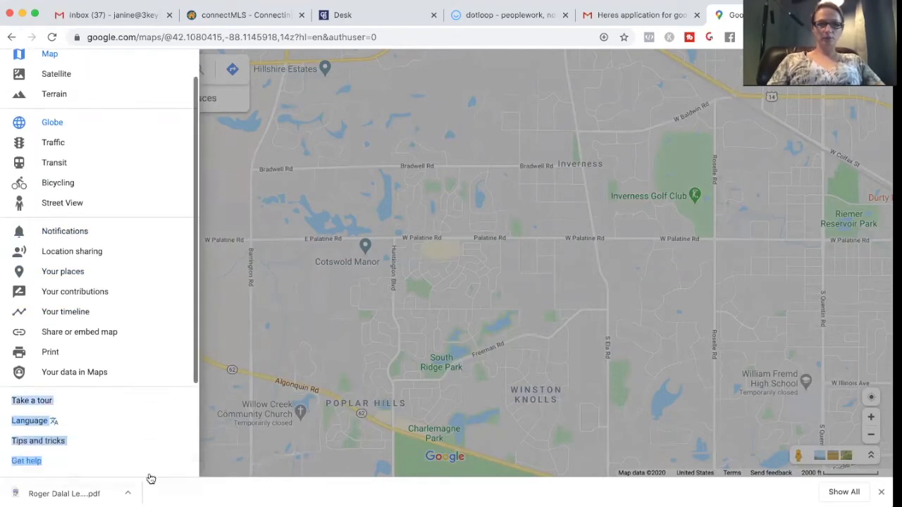
scroll("down", 3)
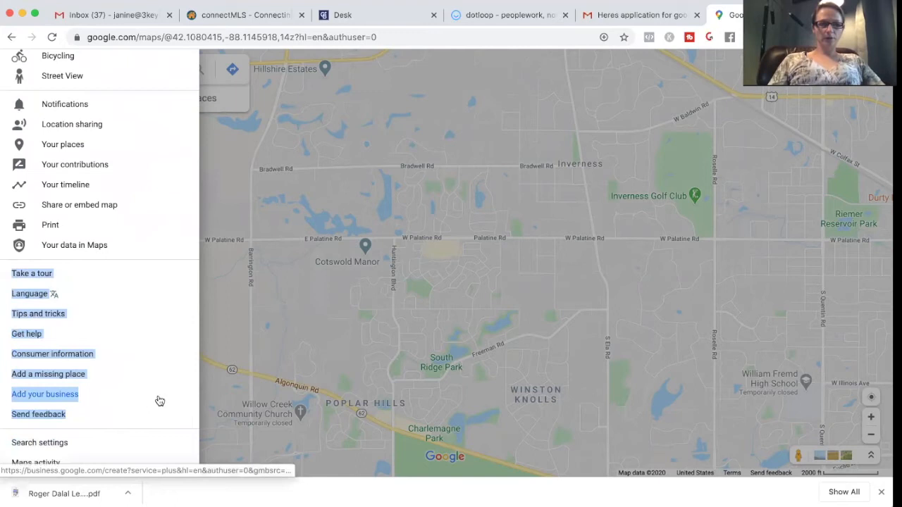
mouse_move(74, 144)
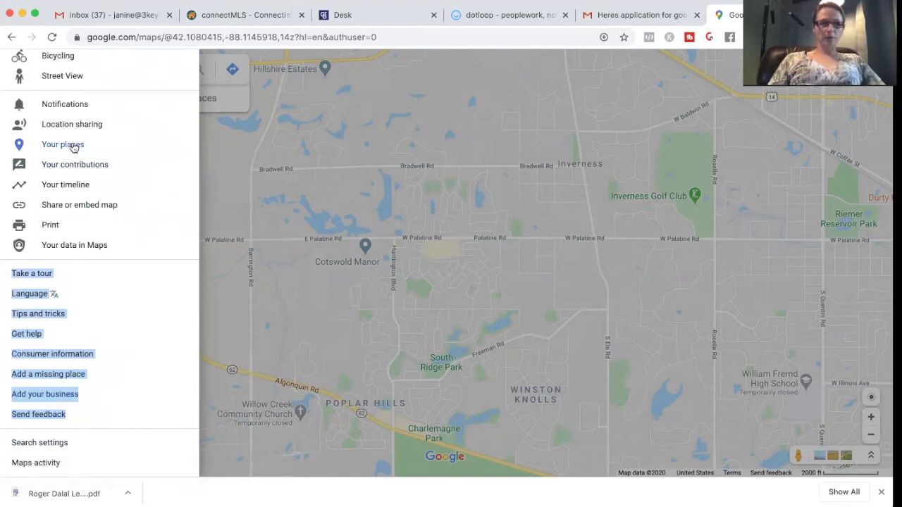
From Your places, show the saved MAPS and go to all maps in My Maps
left_click(62, 143)
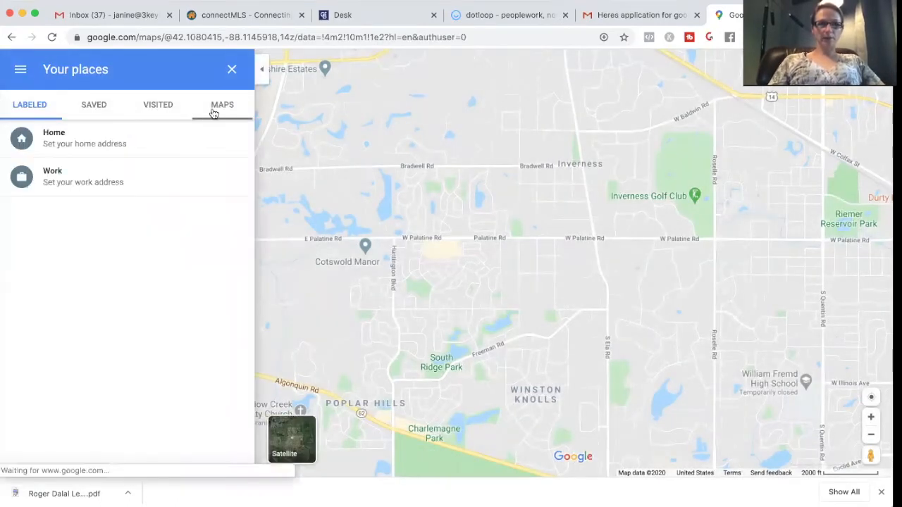
left_click(223, 105)
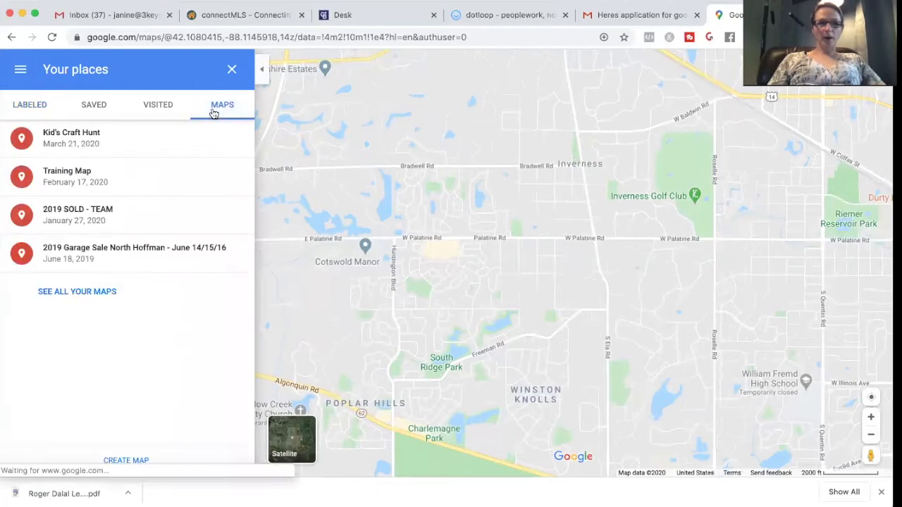
mouse_move(76, 290)
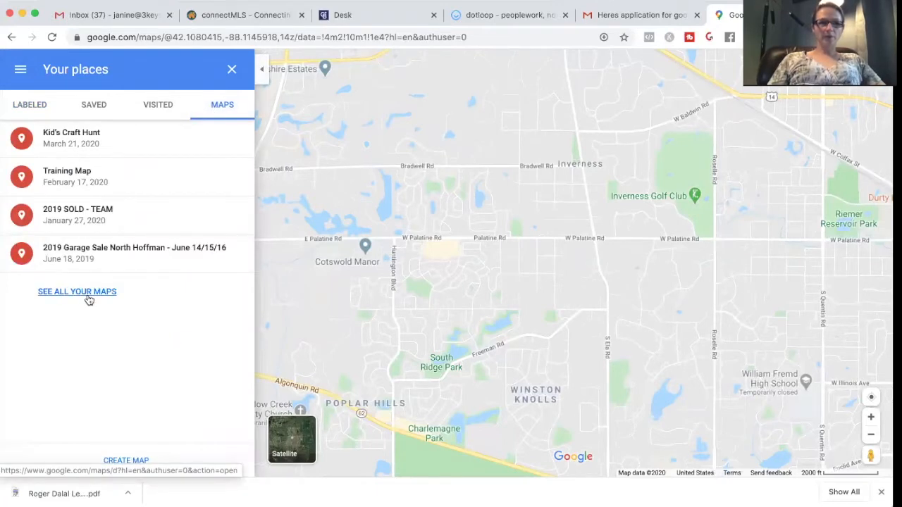
left_click(76, 290)
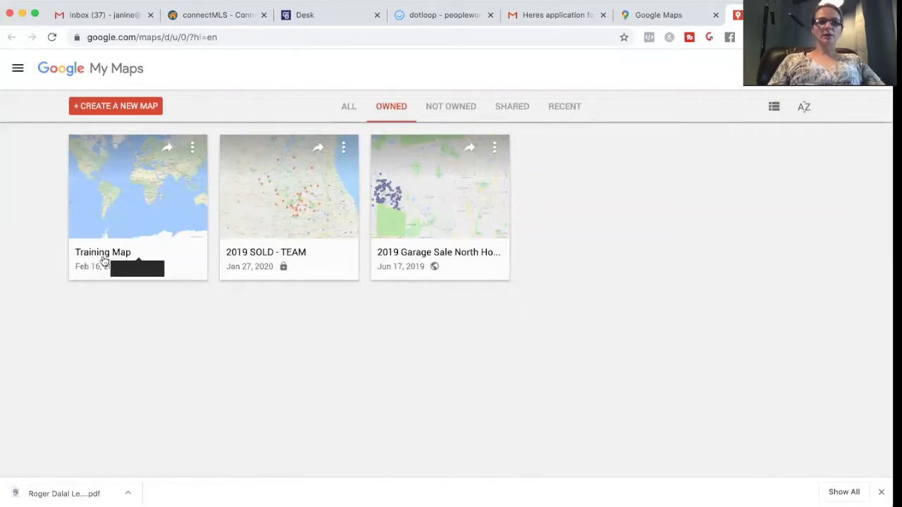
mouse_move(189, 327)
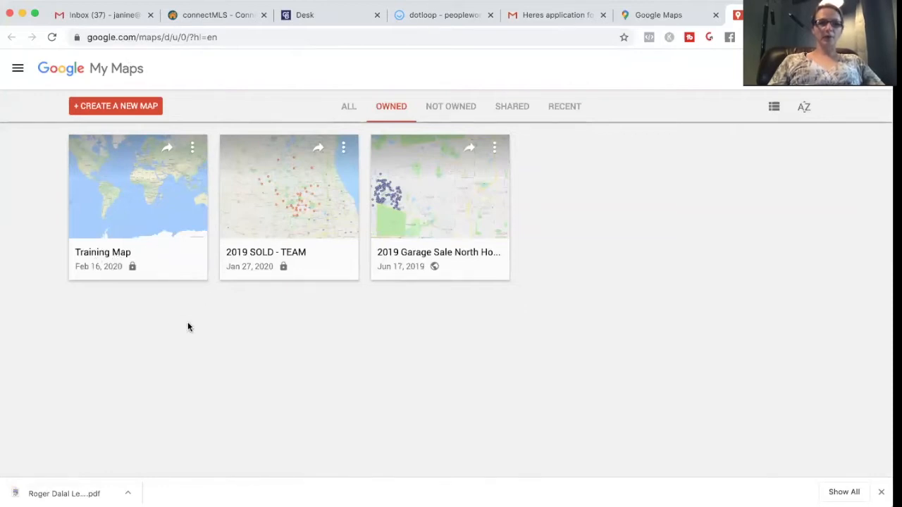
mouse_move(269, 254)
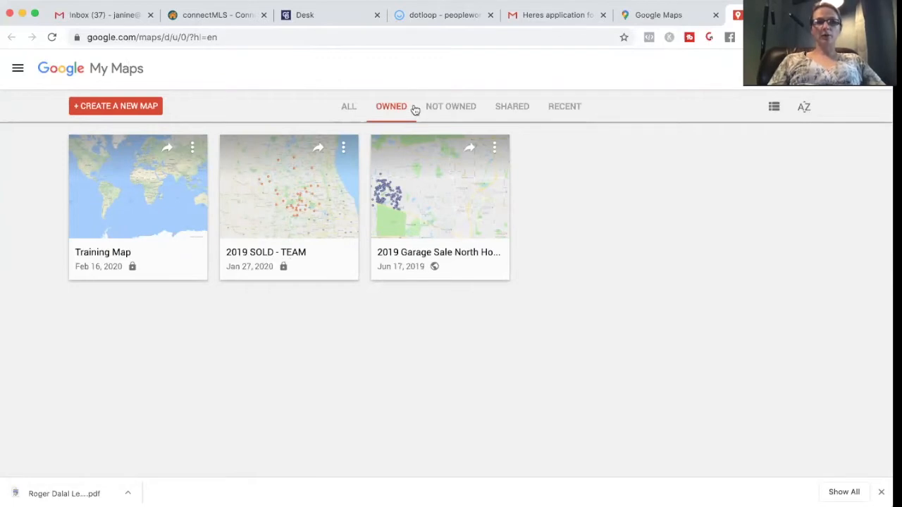
mouse_move(392, 248)
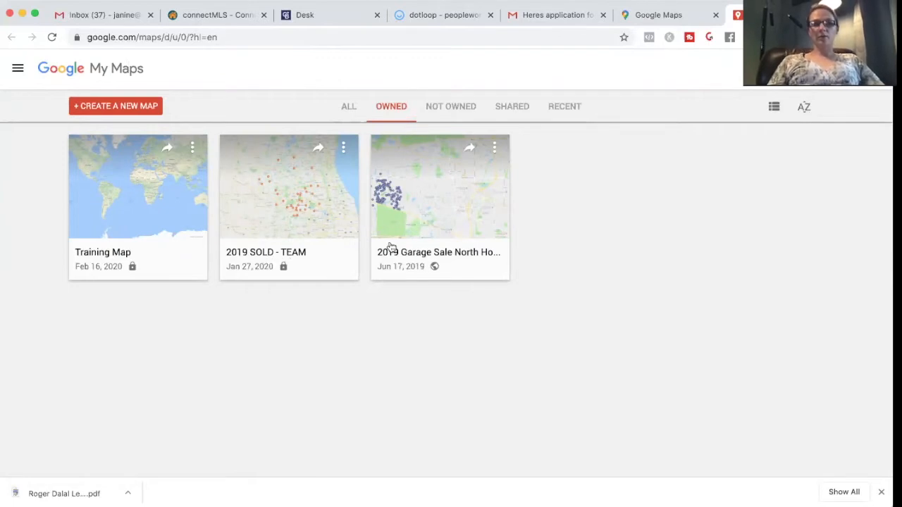
mouse_move(472, 144)
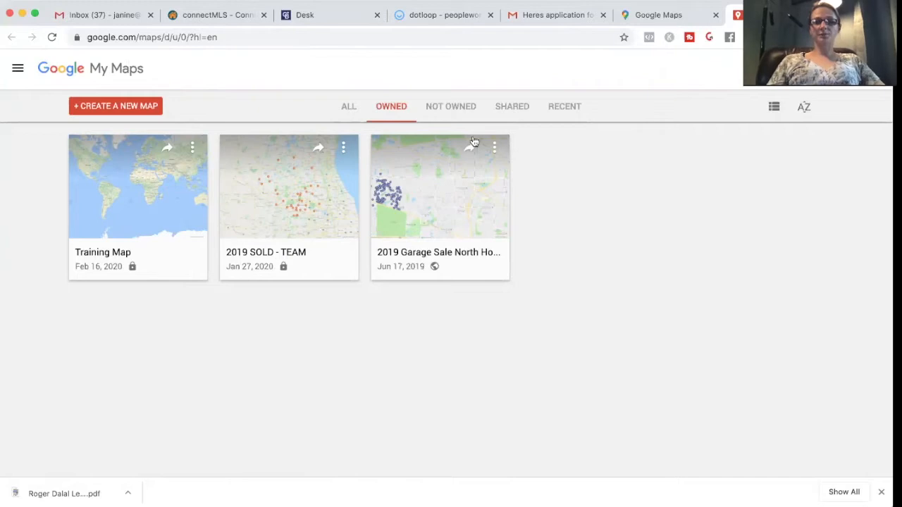
mouse_move(107, 120)
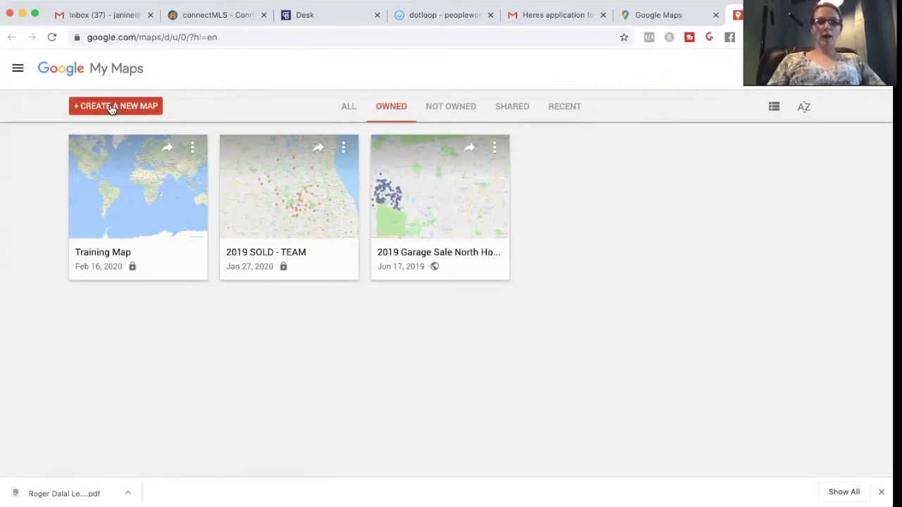
Start creating a new map from the My Maps owned-maps list
left_click(115, 106)
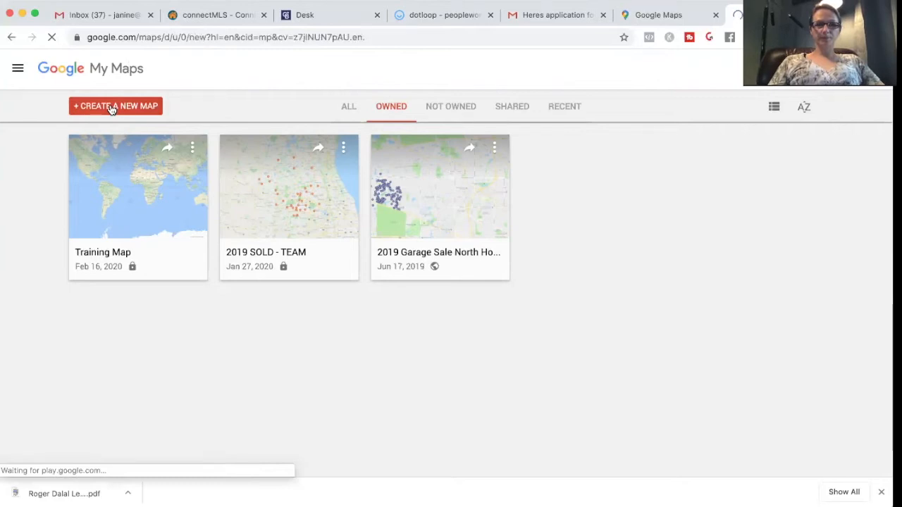
Review the new Untitled map's three-dot options menu
left_click(116, 106)
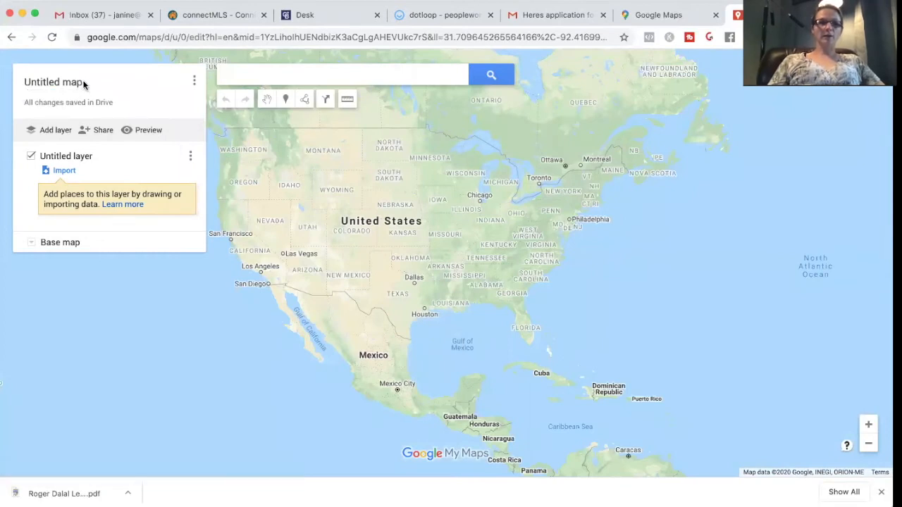
left_click(194, 81)
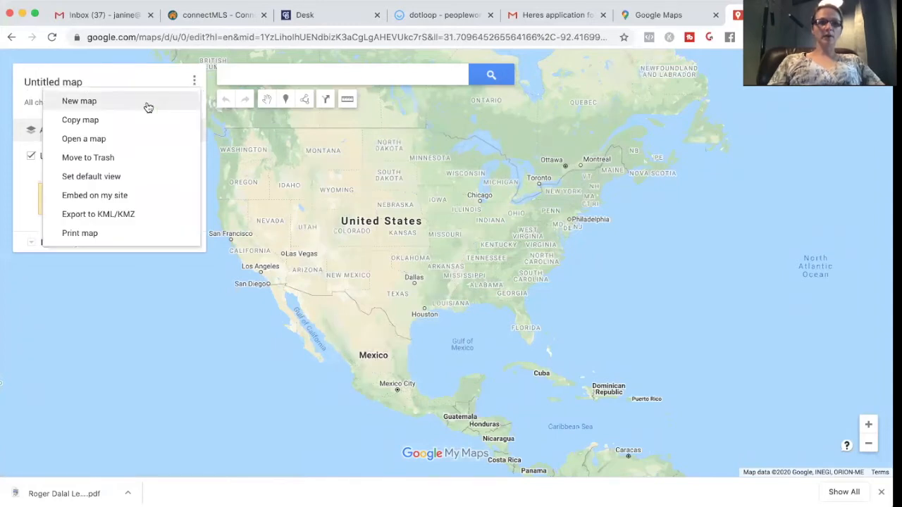
mouse_move(108, 127)
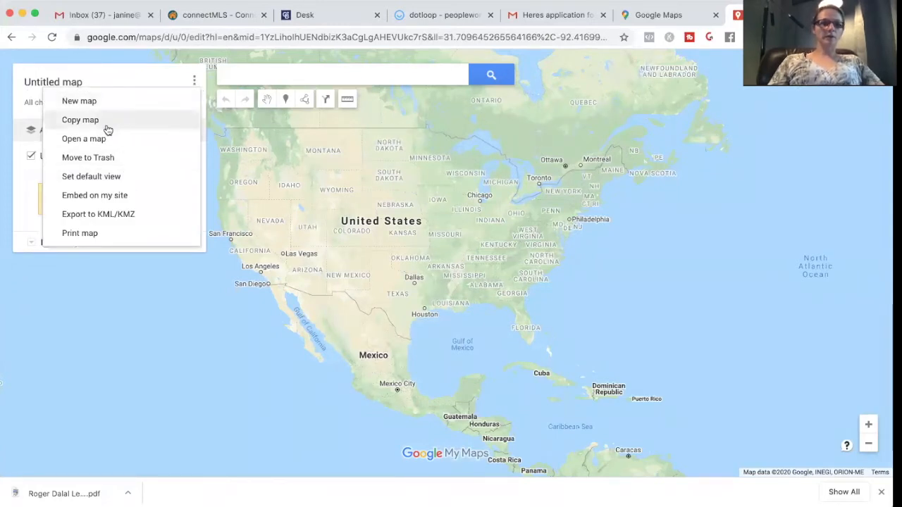
mouse_move(99, 83)
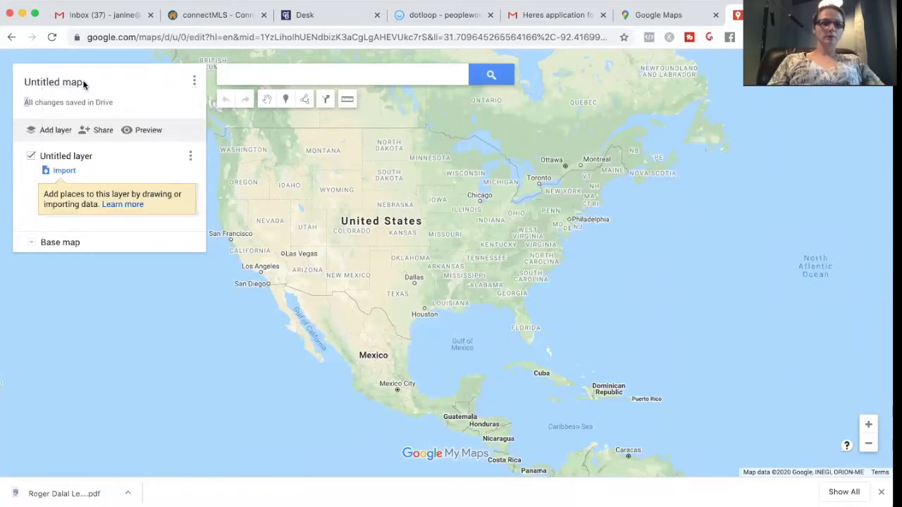
mouse_move(53, 82)
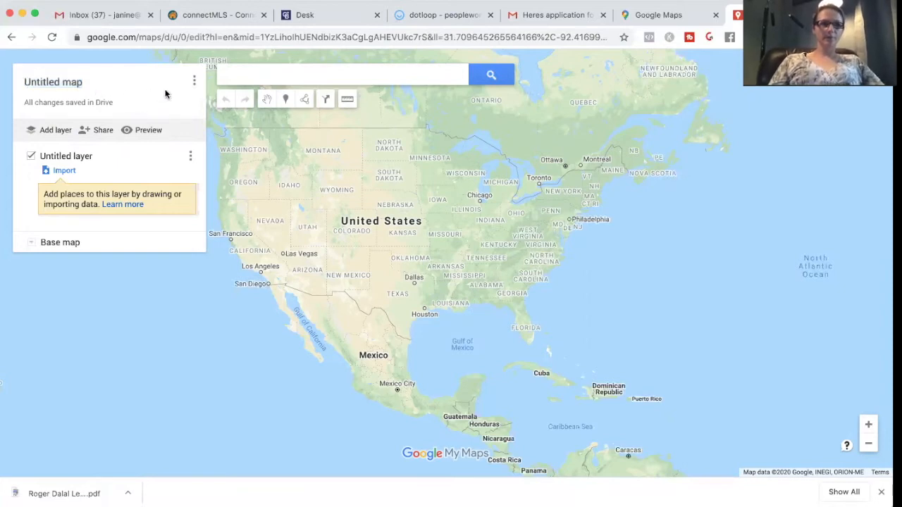
left_click(195, 81)
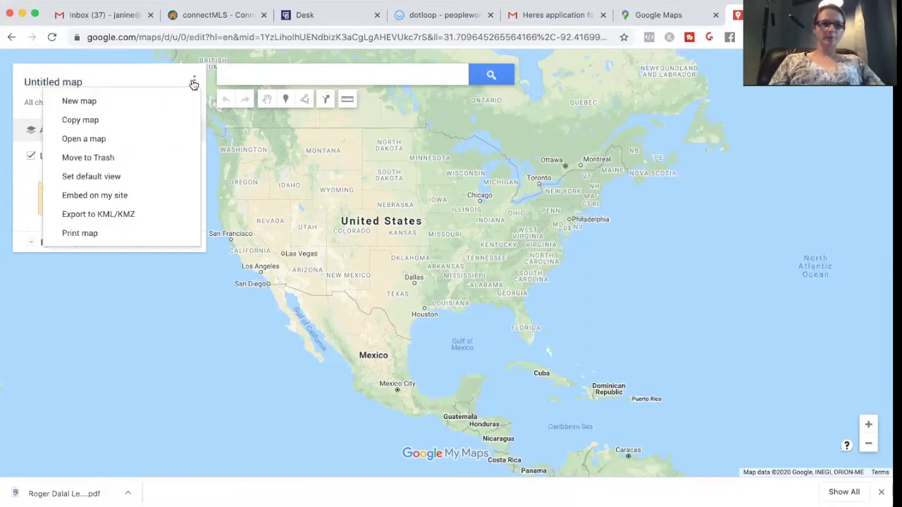
mouse_move(160, 79)
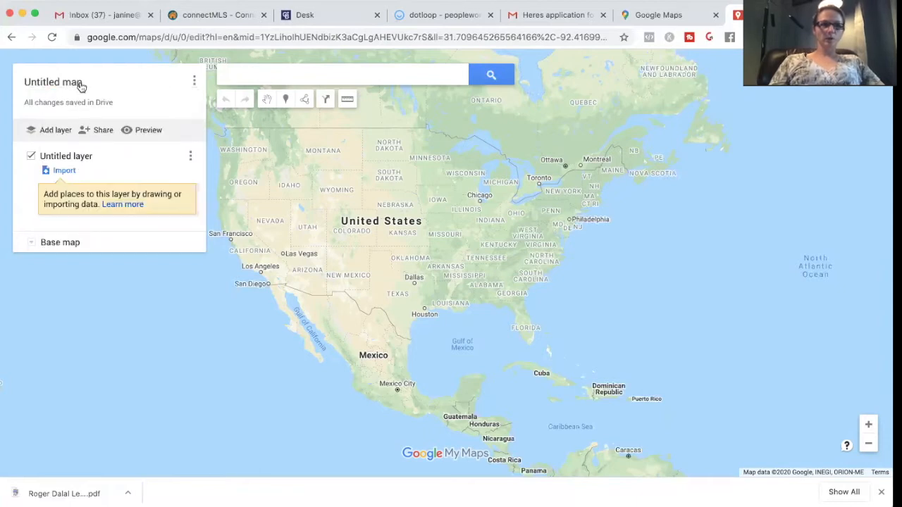
Title the map 'Graduation 2020 Map - North Hoffman Estates'
left_click(54, 82)
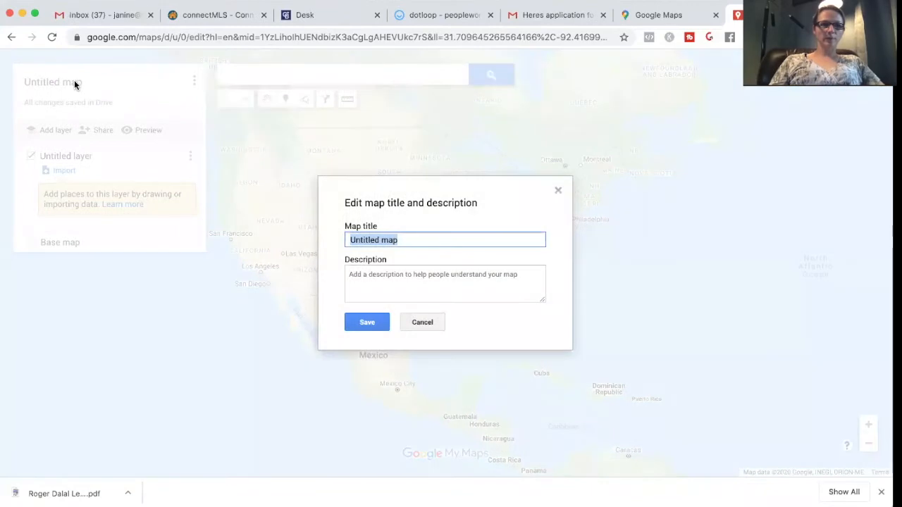
mouse_move(37, 86)
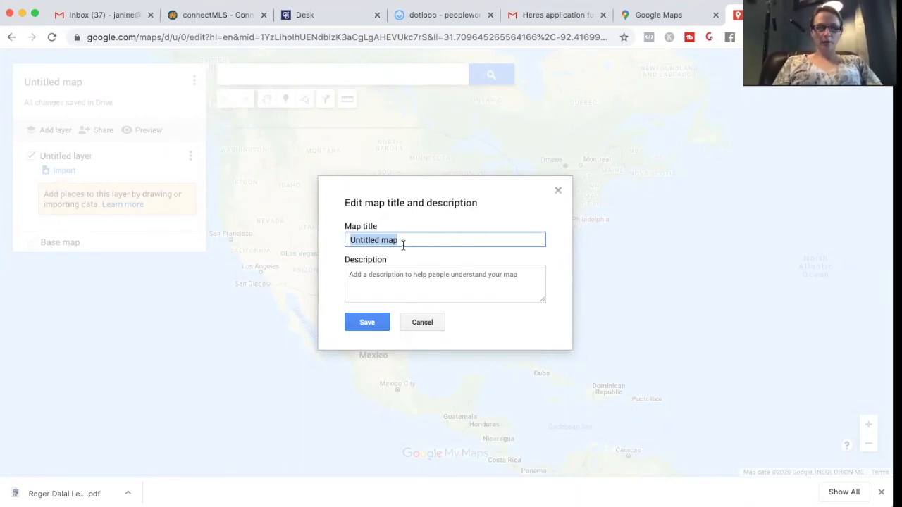
type("Graduation")
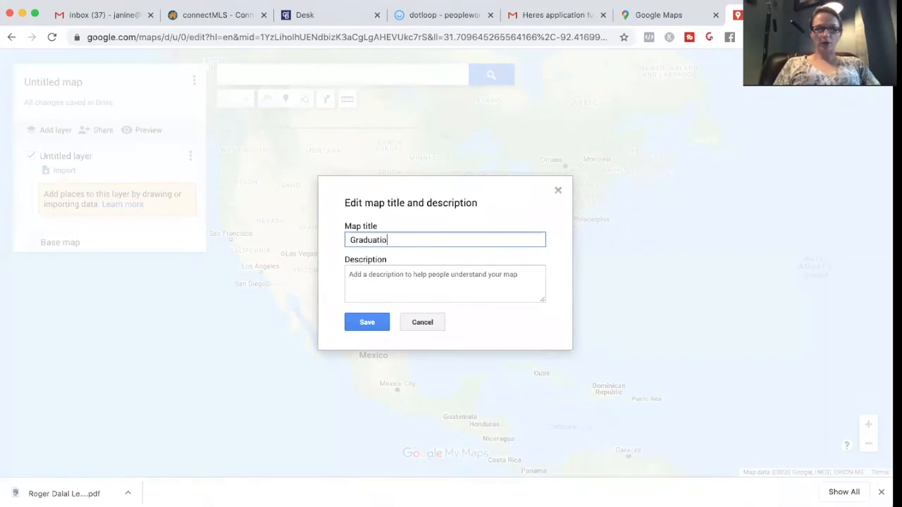
type("n")
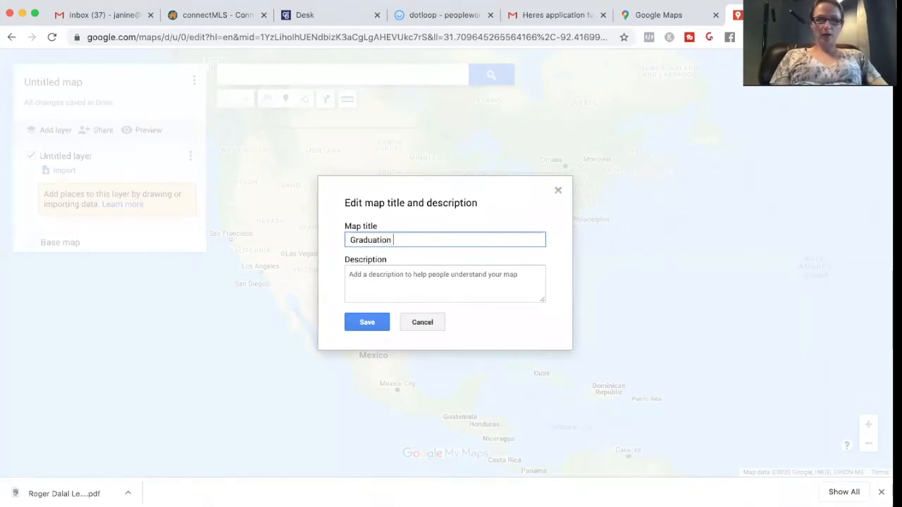
type("202")
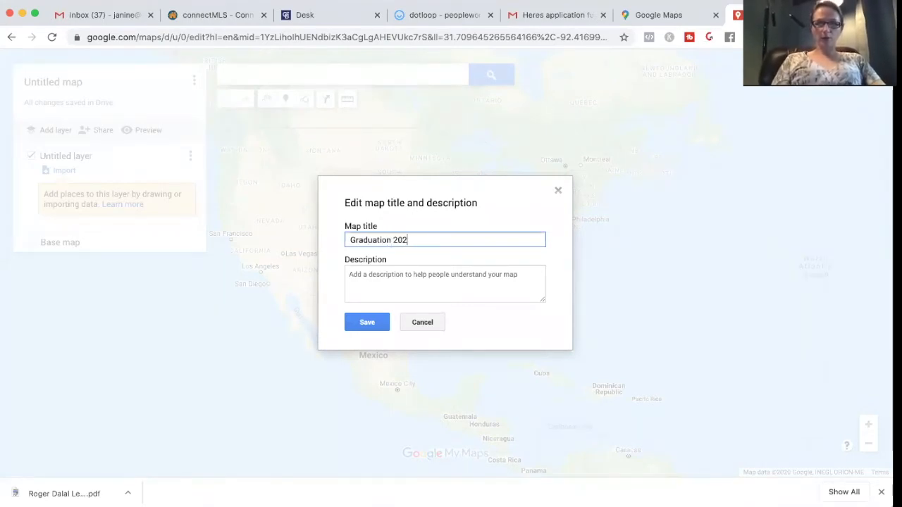
type("0")
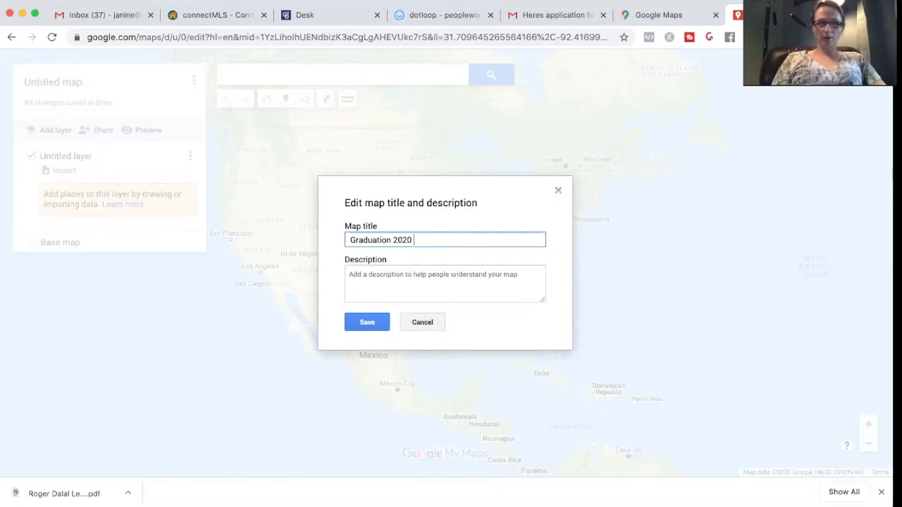
type("Map - No")
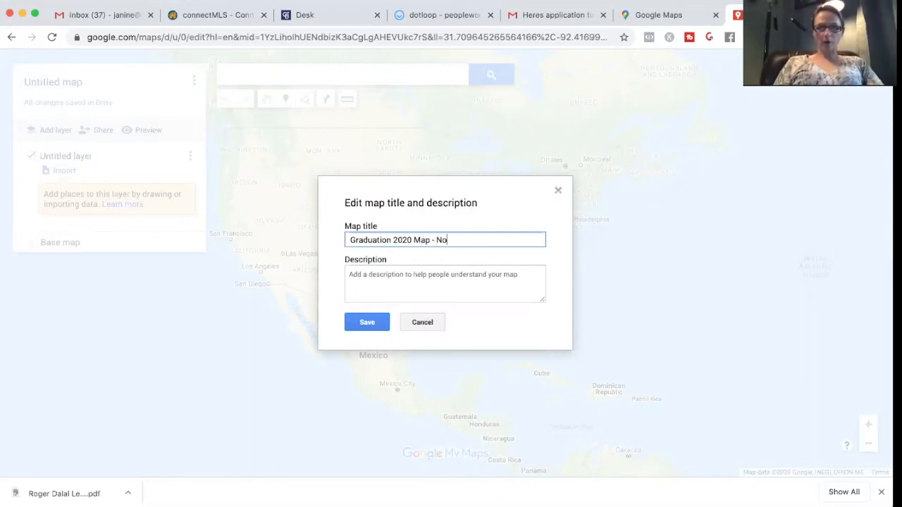
type("rth Hoffman")
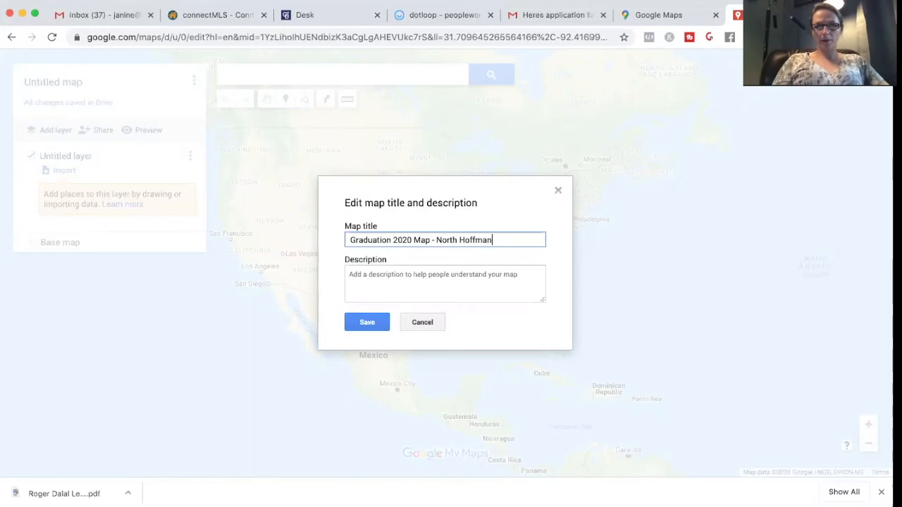
type("Estates")
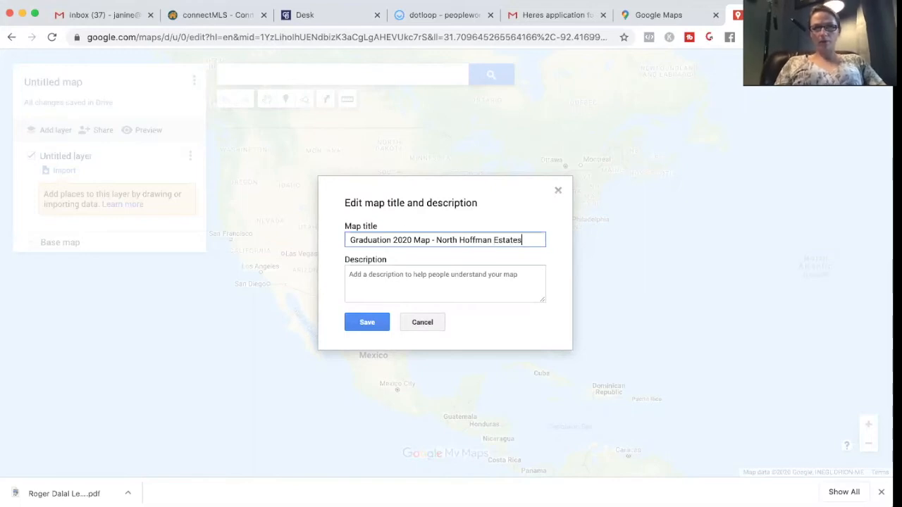
Describe it: drop your home on the map if you have someone graduating this year
type("Dro")
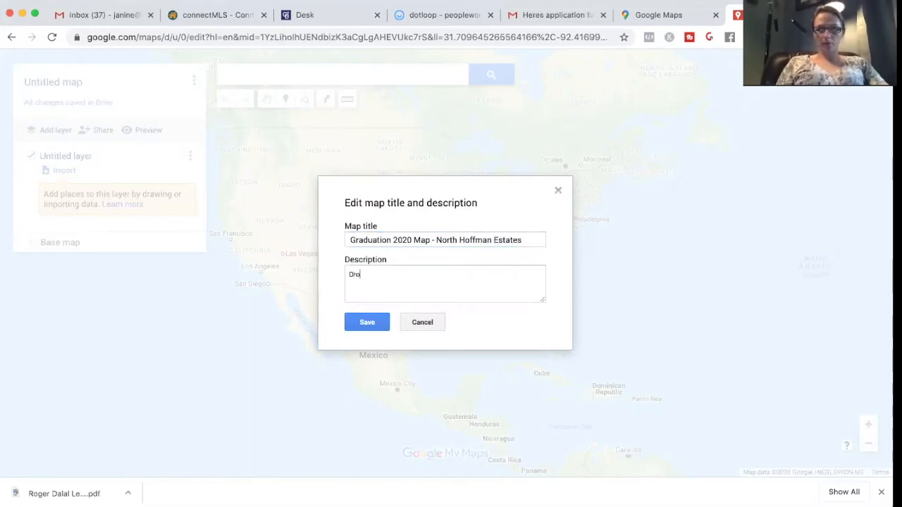
type("p your home")
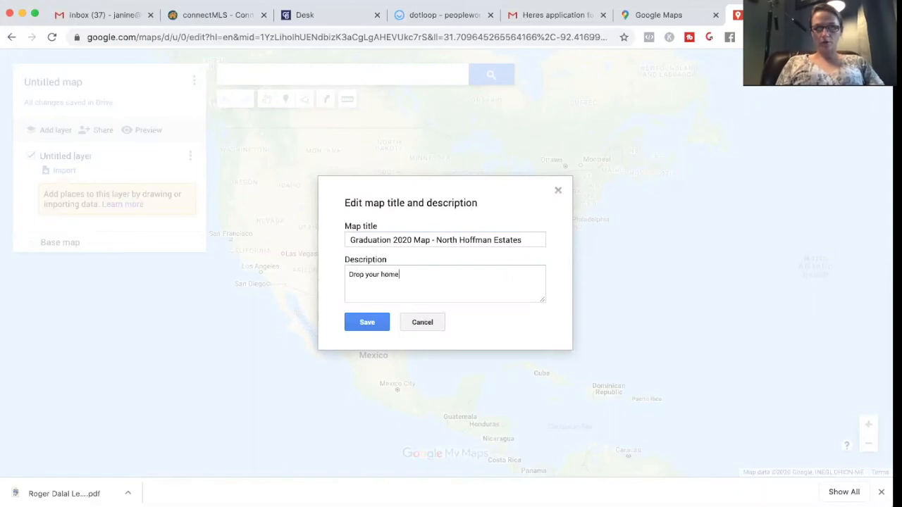
type("on the map")
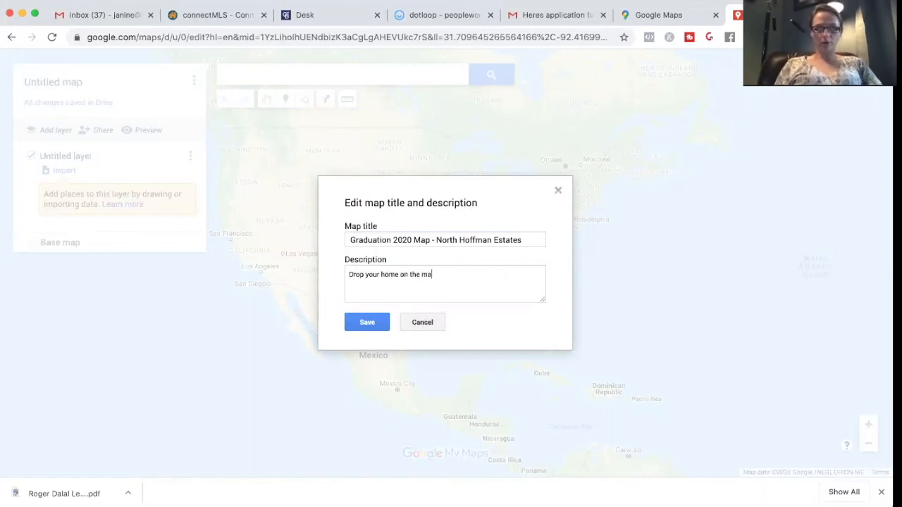
type("if you")
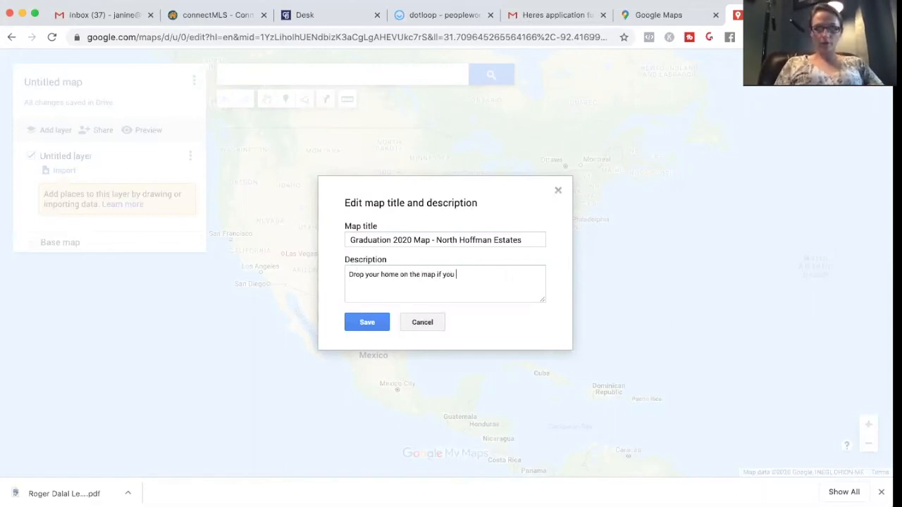
type("have")
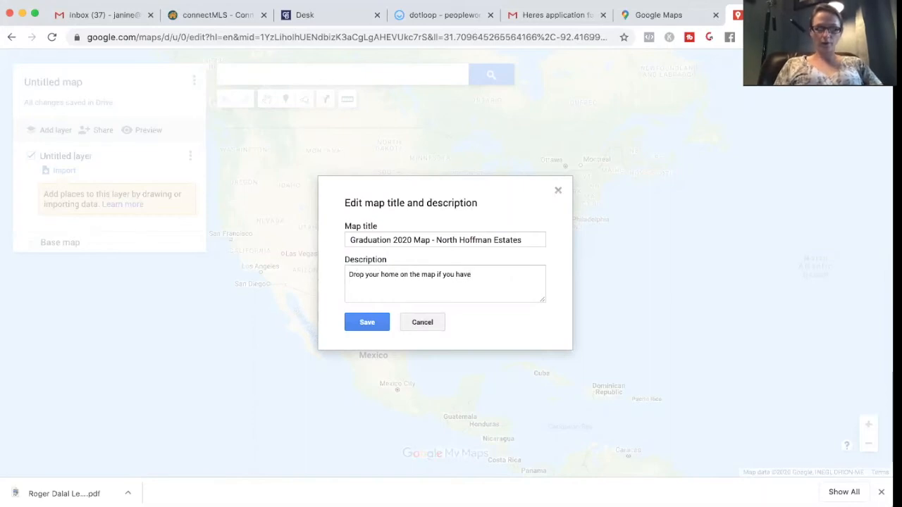
type("someone gra")
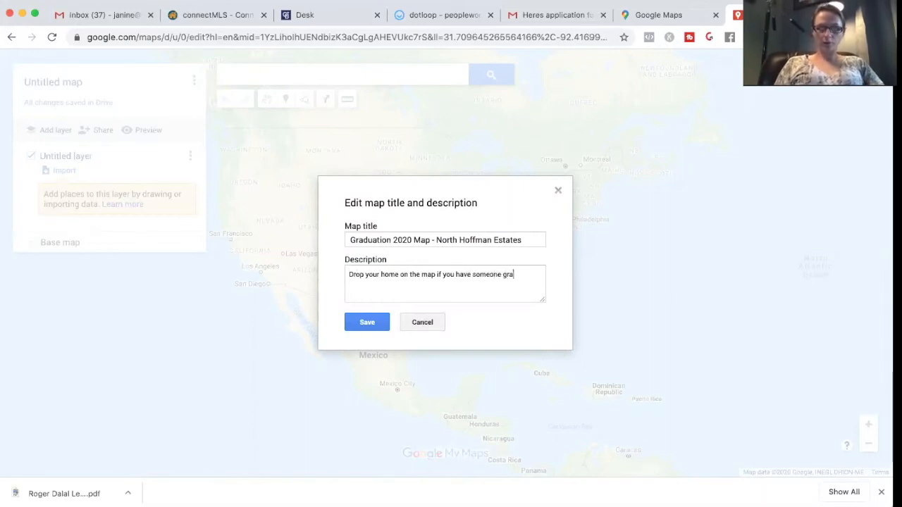
type("duating thi")
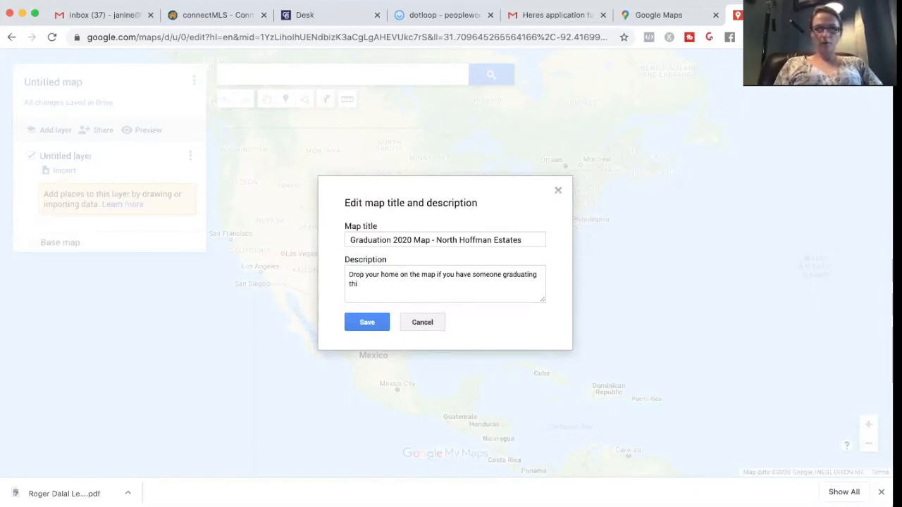
type("s year")
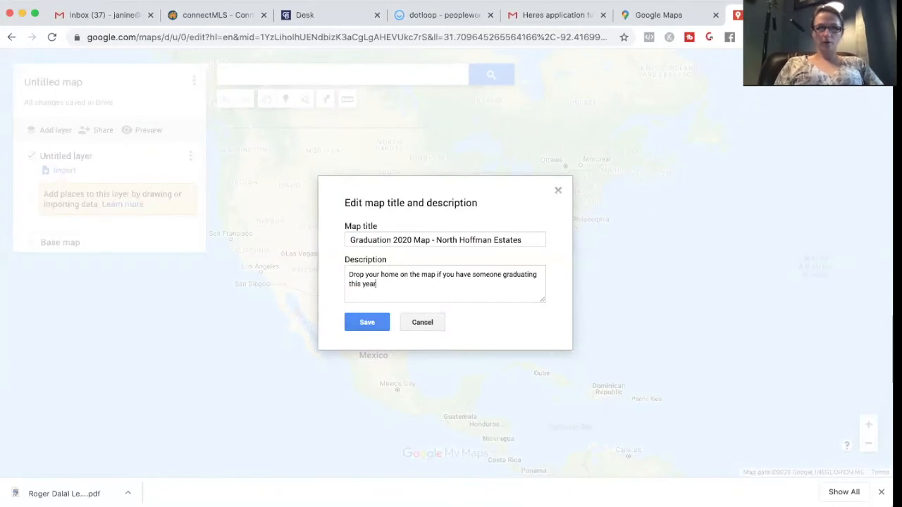
type("! W")
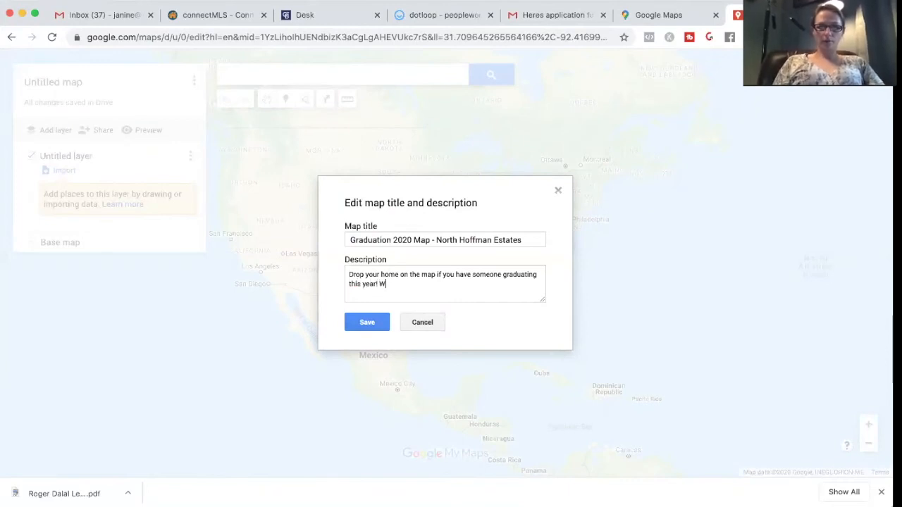
Add that a drive-by parade will pass as many homes as possible, fixing 'throughout' spelling
type("We are trying to organize a")
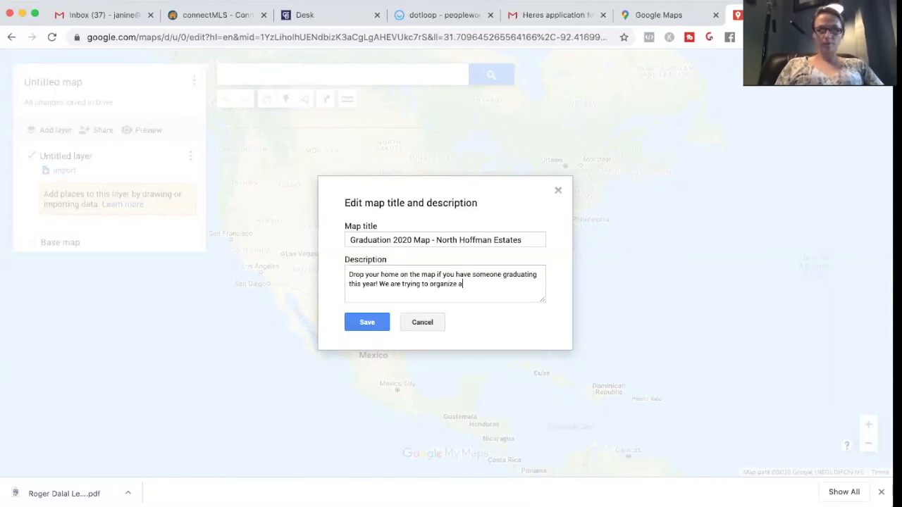
type("drive-")
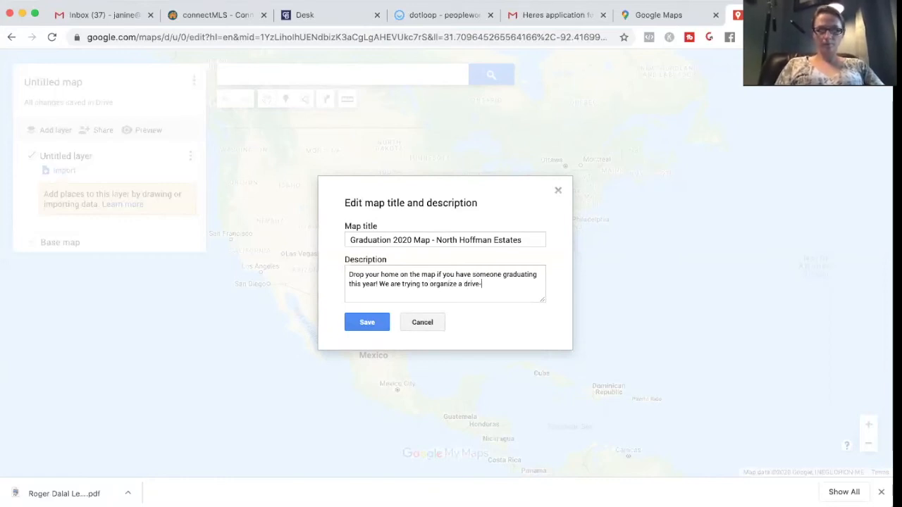
type("by p")
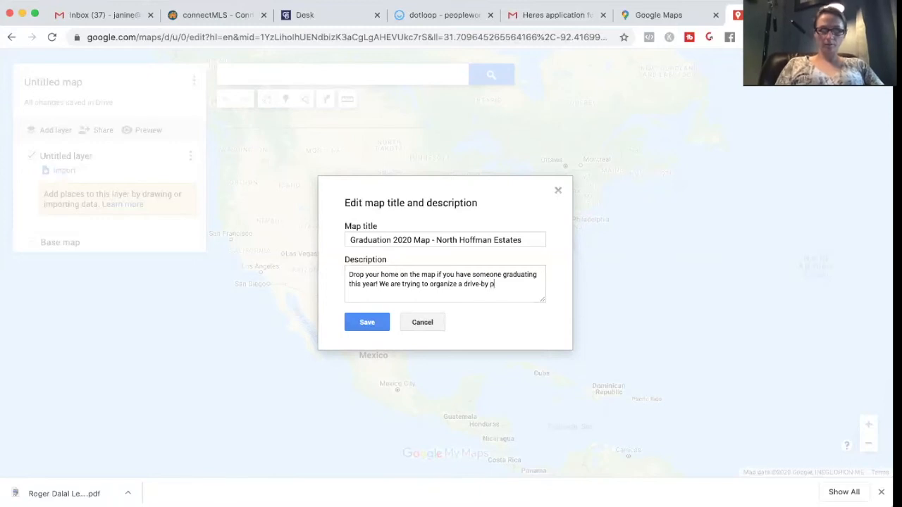
type("arade through")
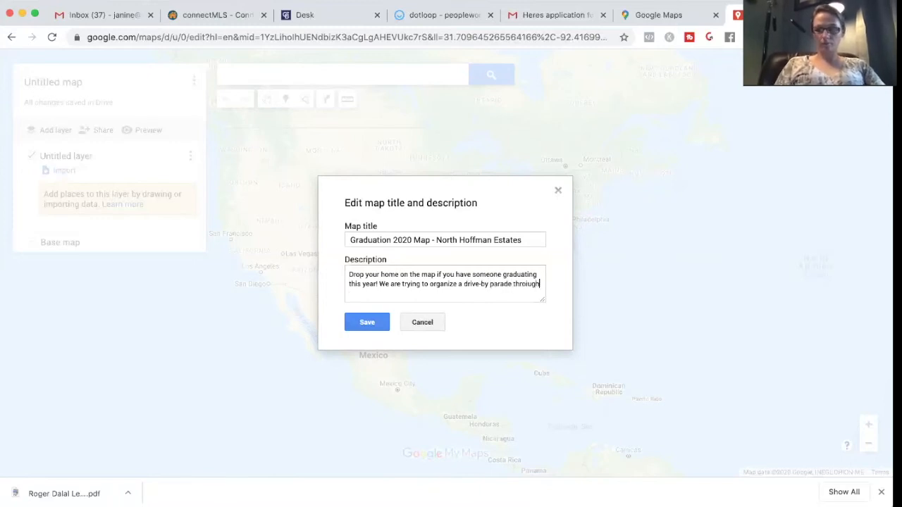
type("throughout the n")
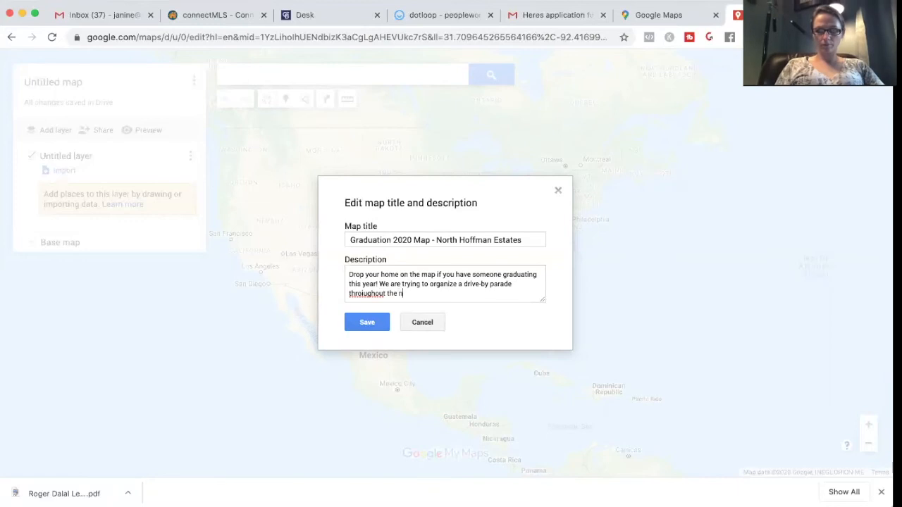
type("neighborhood and will try to")
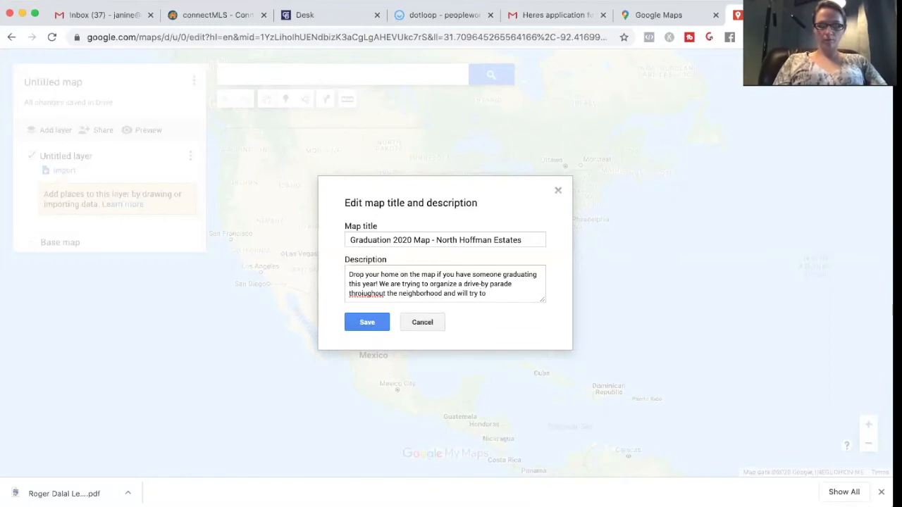
type("pass by as many homes a")
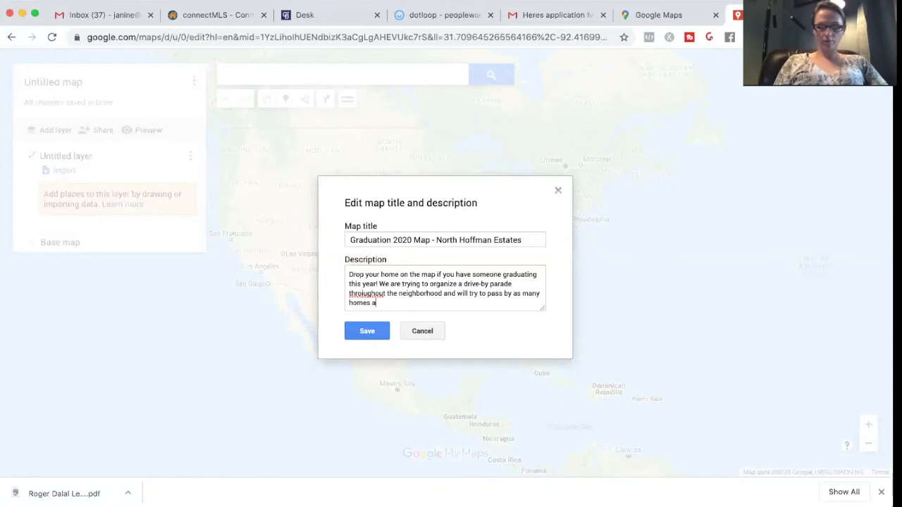
type("s possible")
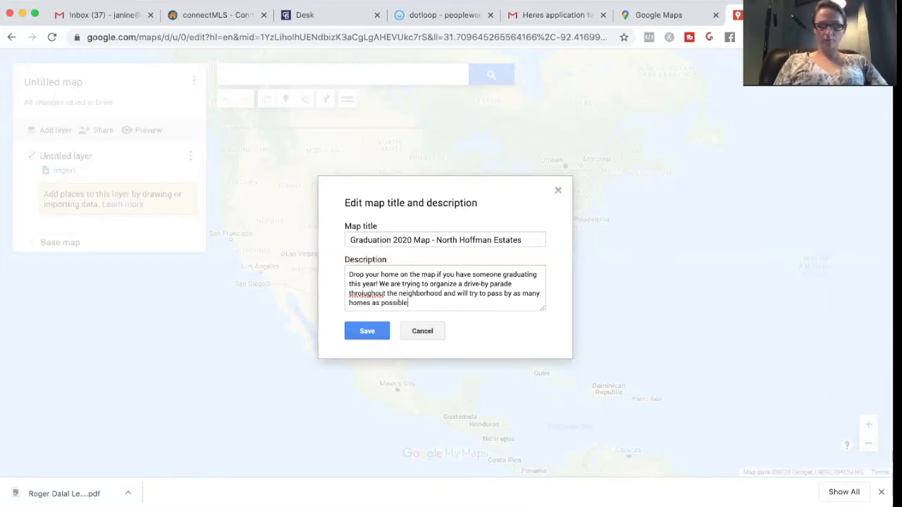
right_click(366, 293)
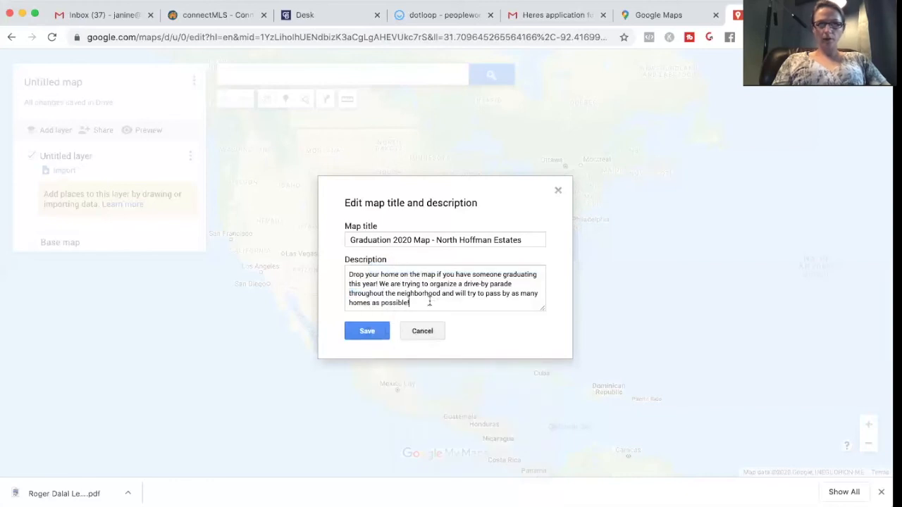
End the description with 'CONGRATS TO ALL GRADUATES of 2020' and save it
type("Ha")
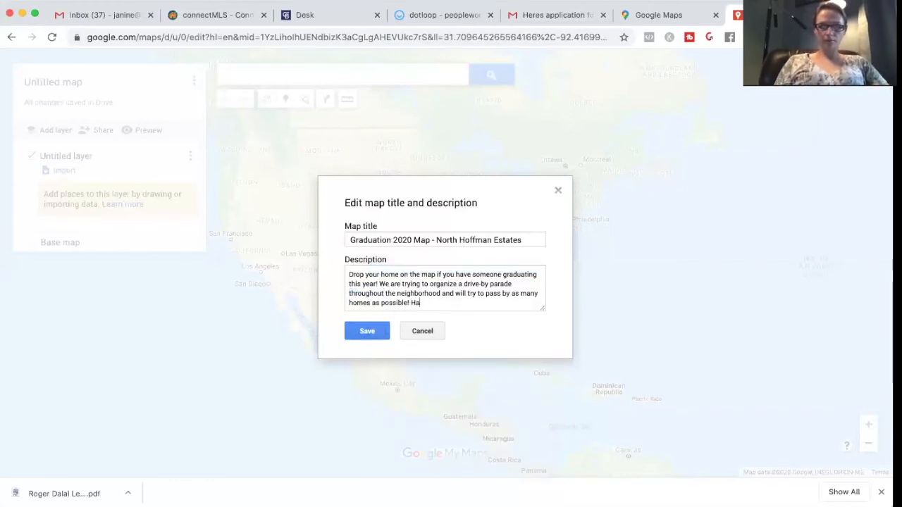
type("Co")
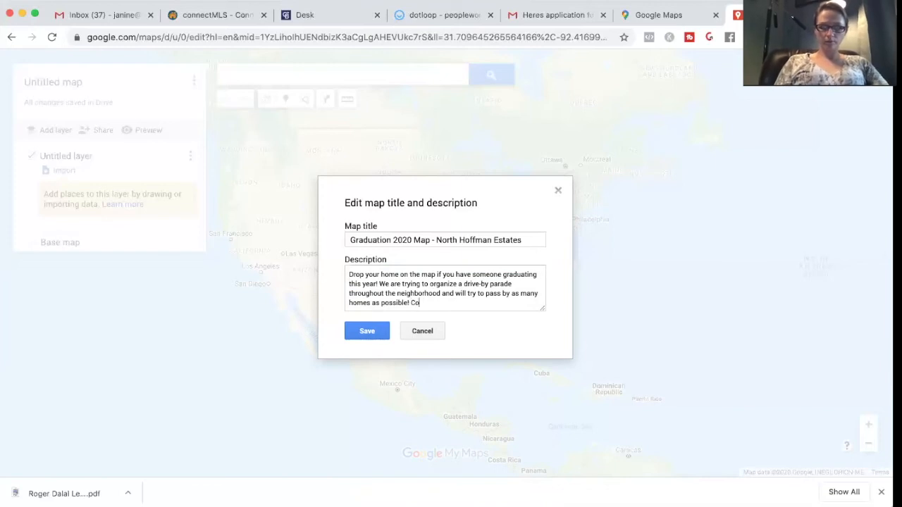
type("CONGRATS TO ALL")
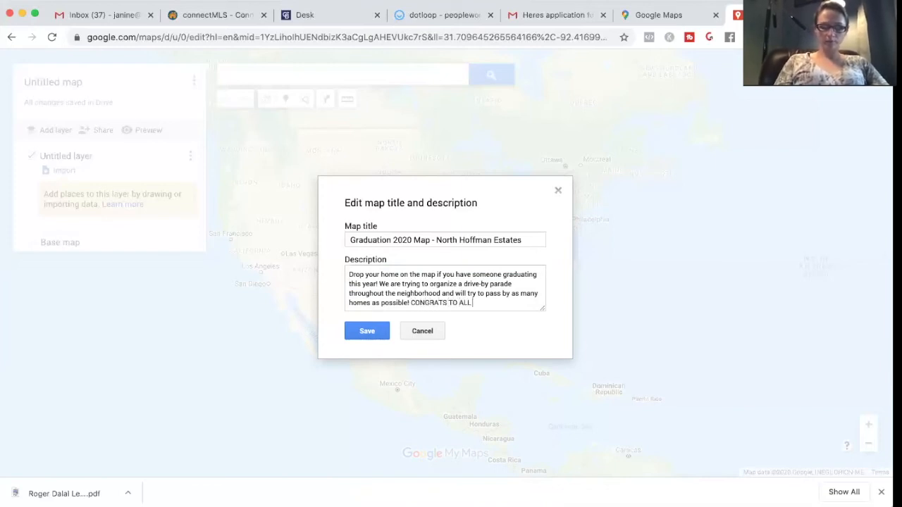
type("GRADUATES")
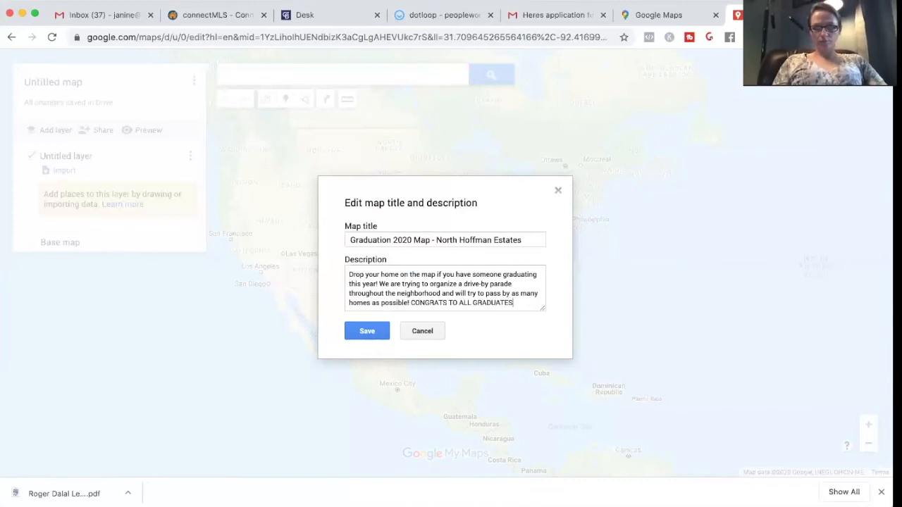
type("o")
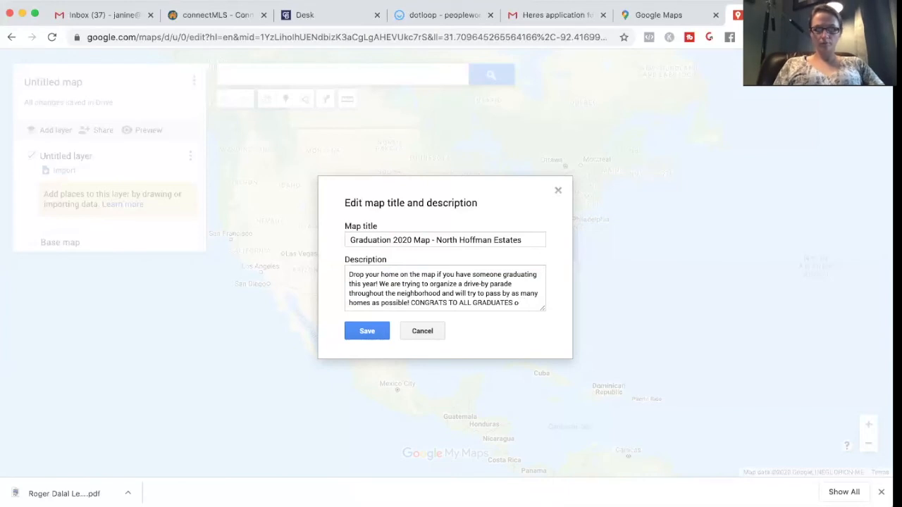
type("f 2020")
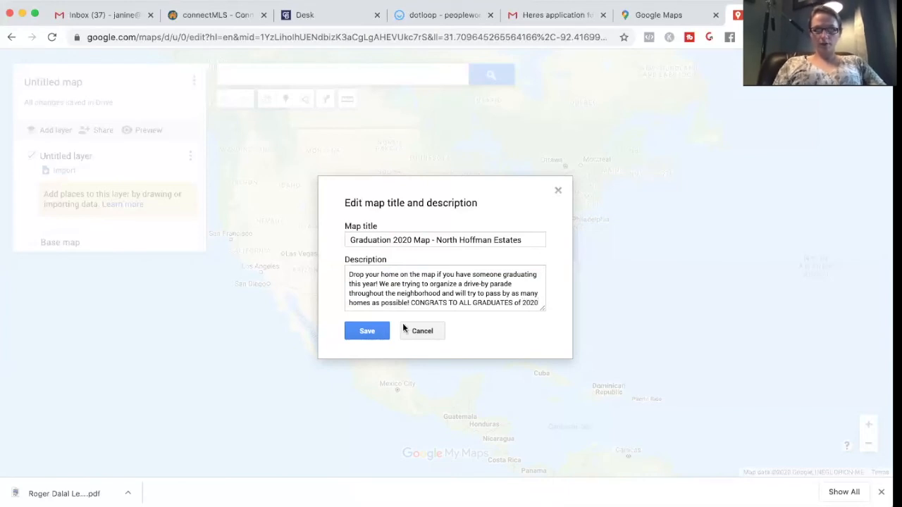
left_click(367, 331)
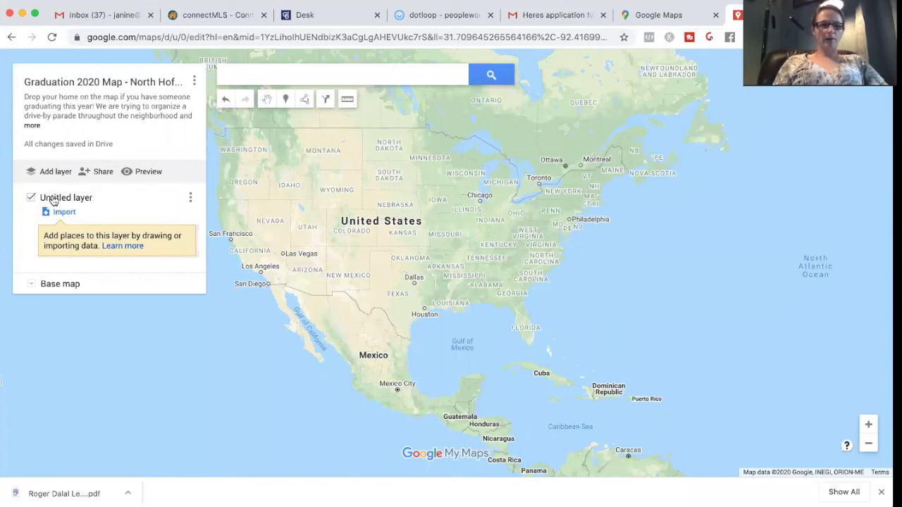
mouse_move(62, 202)
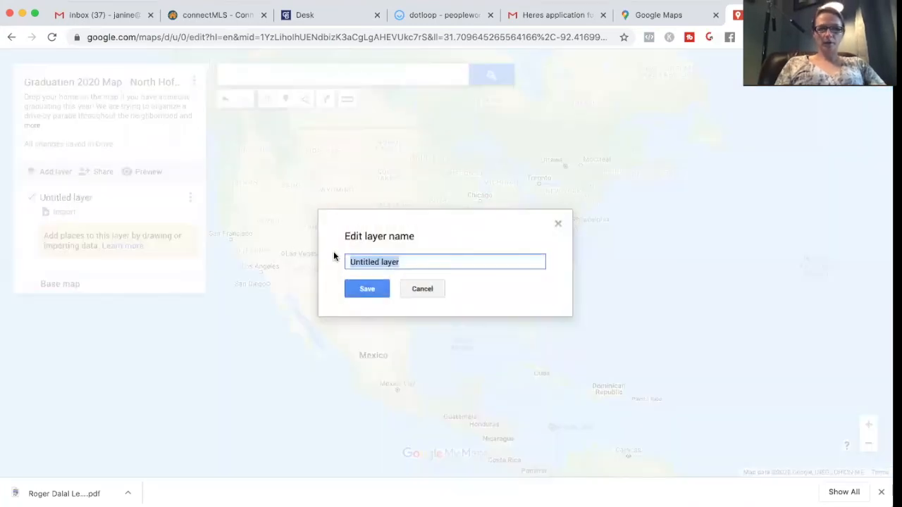
Rename the untitled layer to 'Graduation Homes' and save
type("G")
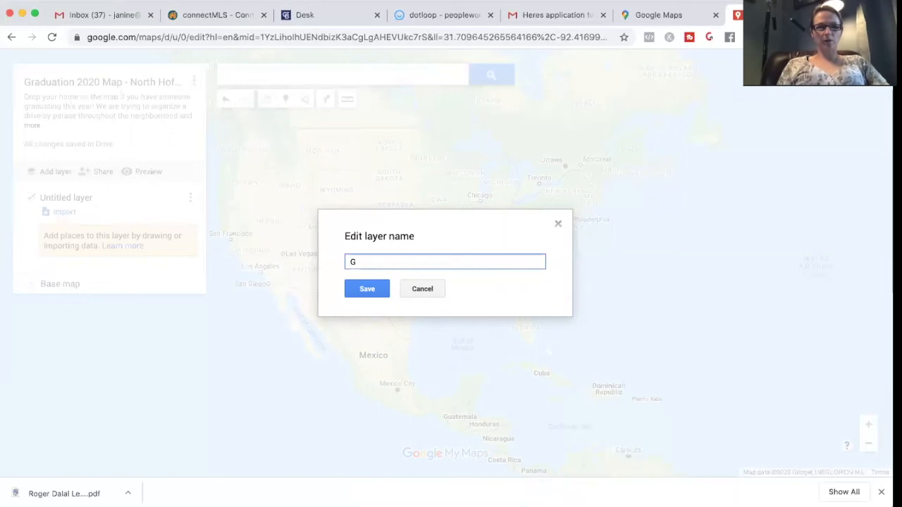
type("radua")
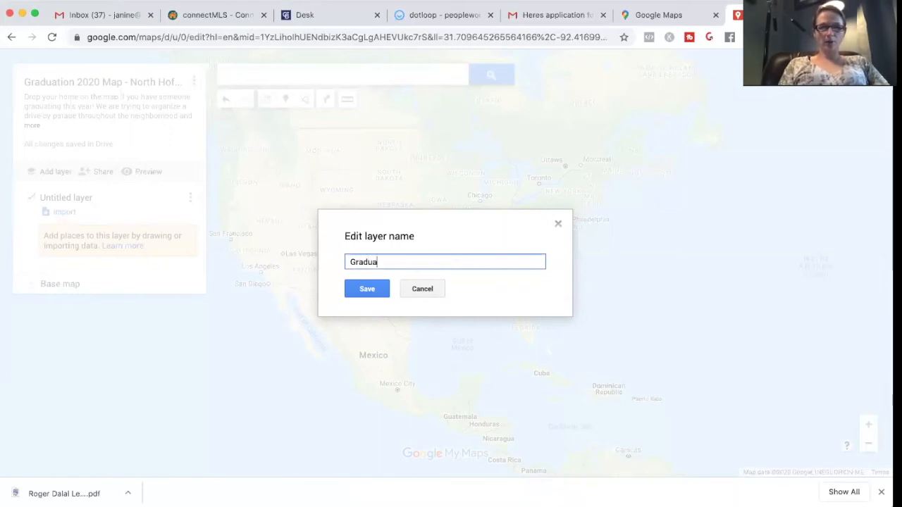
type("tion")
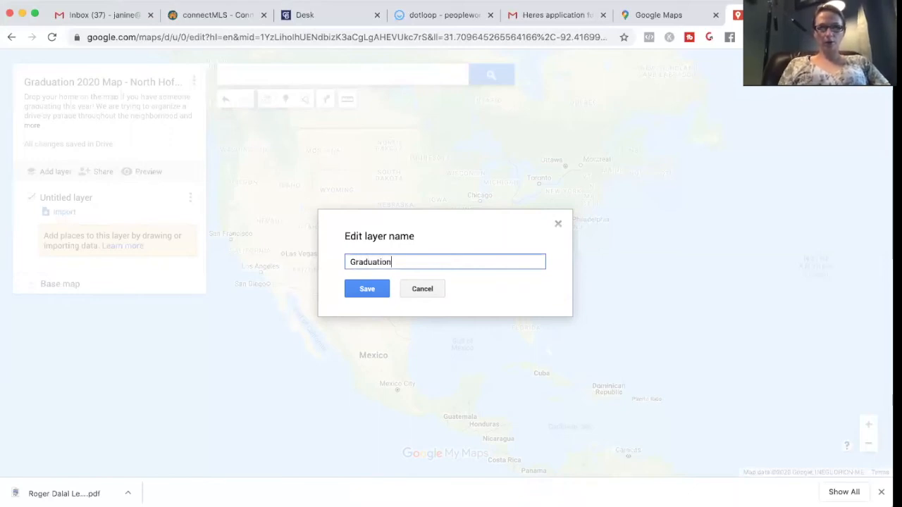
type("Homes")
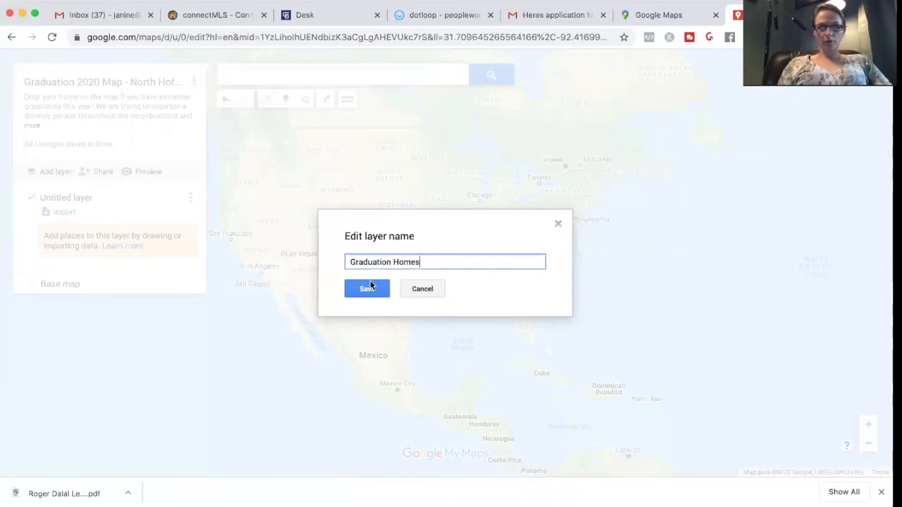
left_click(367, 288)
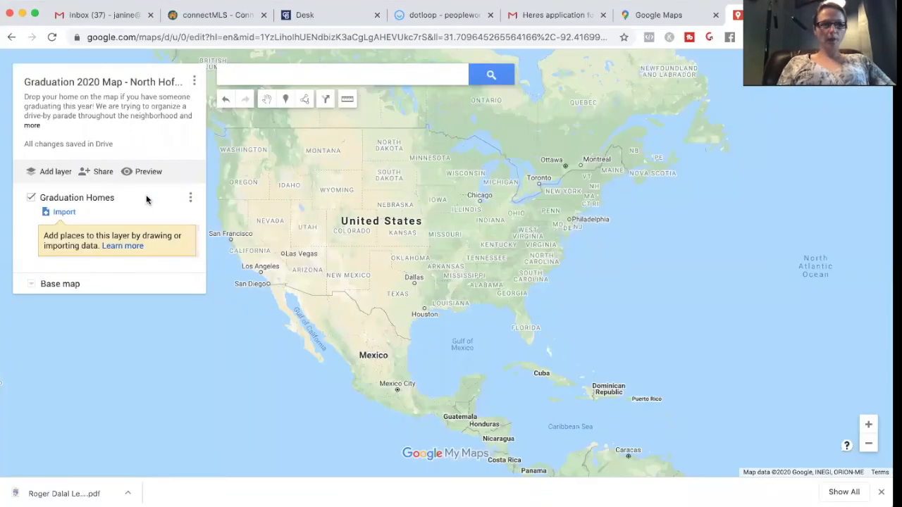
mouse_move(83, 259)
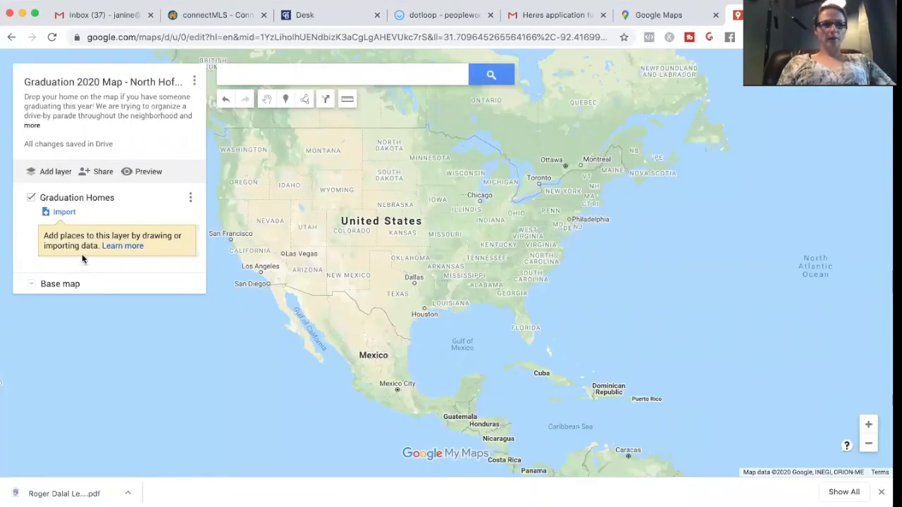
mouse_move(63, 212)
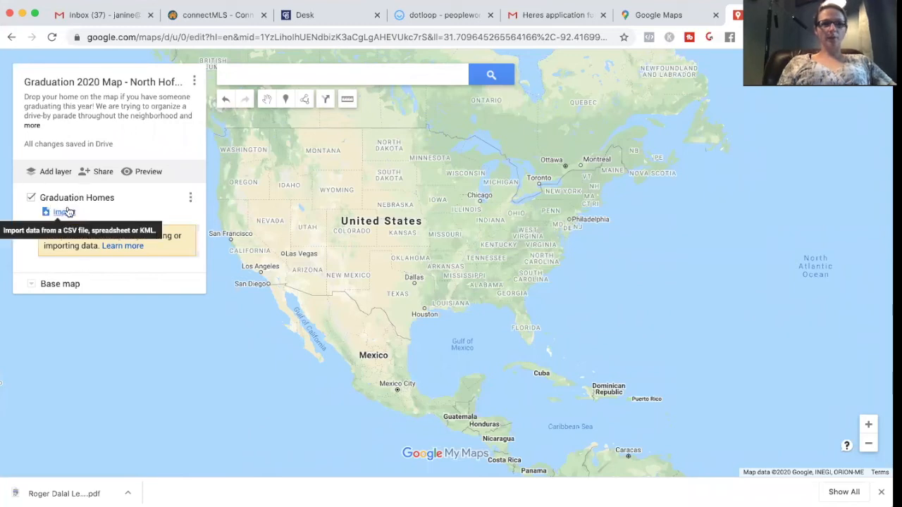
mouse_move(102, 175)
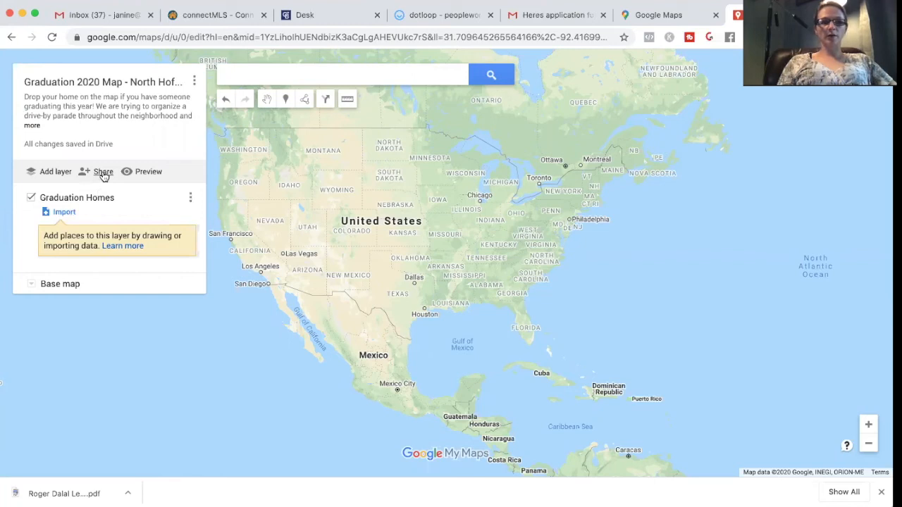
In Sharing settings, change the 'Private - Only you can access' link-sharing option
left_click(103, 172)
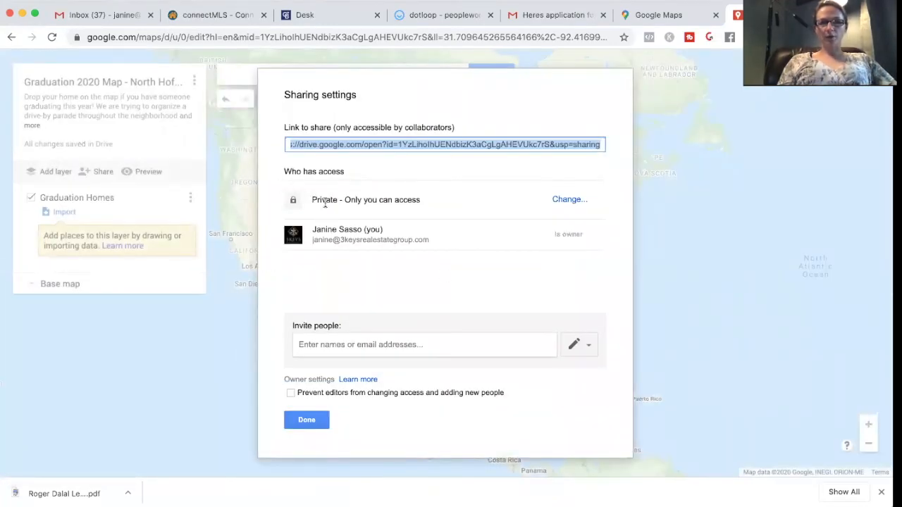
mouse_move(550, 211)
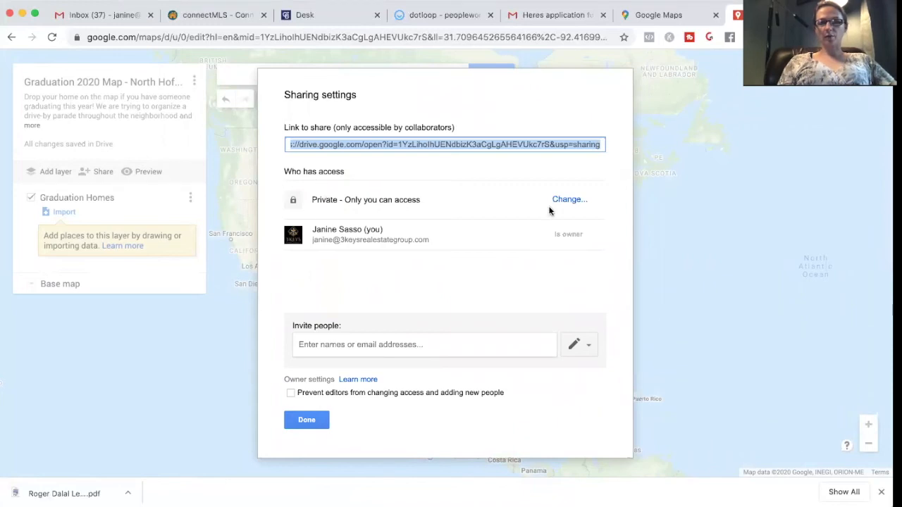
left_click(570, 200)
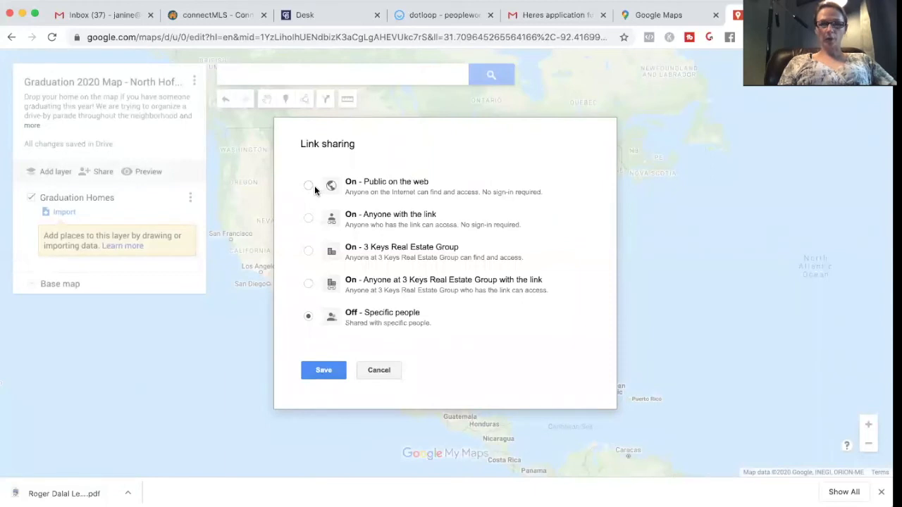
mouse_move(310, 186)
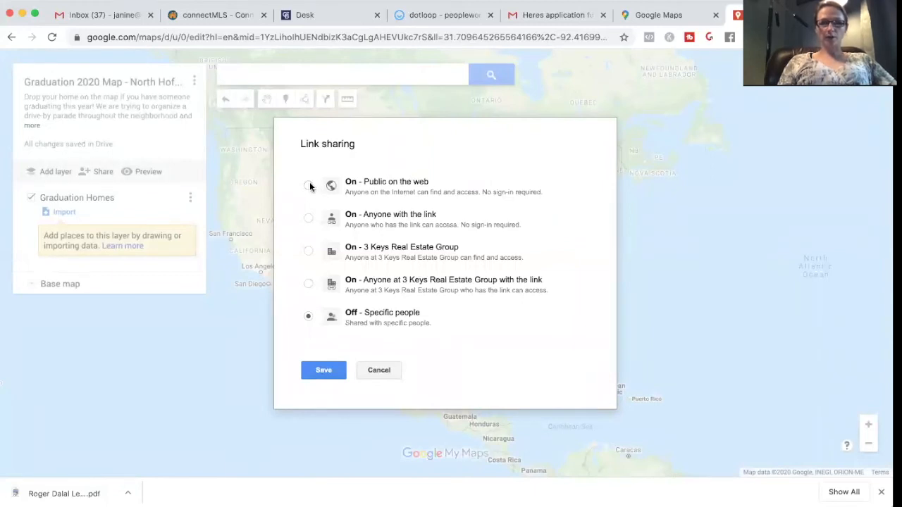
Make the map 'On - Public on the web' with 'Can edit' access and save
left_click(308, 184)
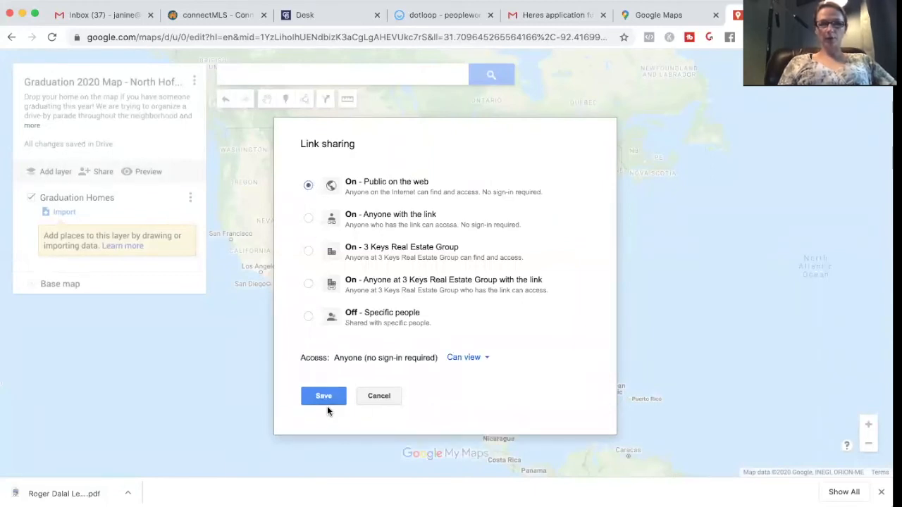
left_click(325, 395)
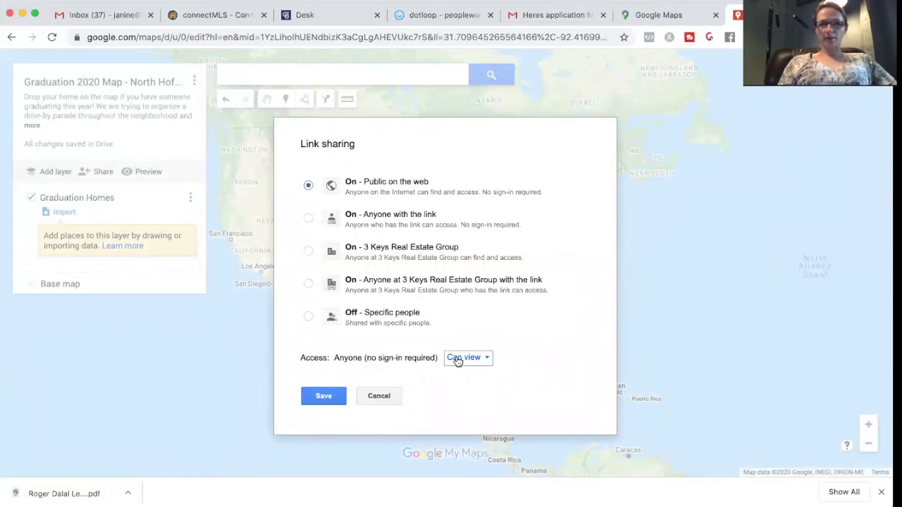
left_click(468, 358)
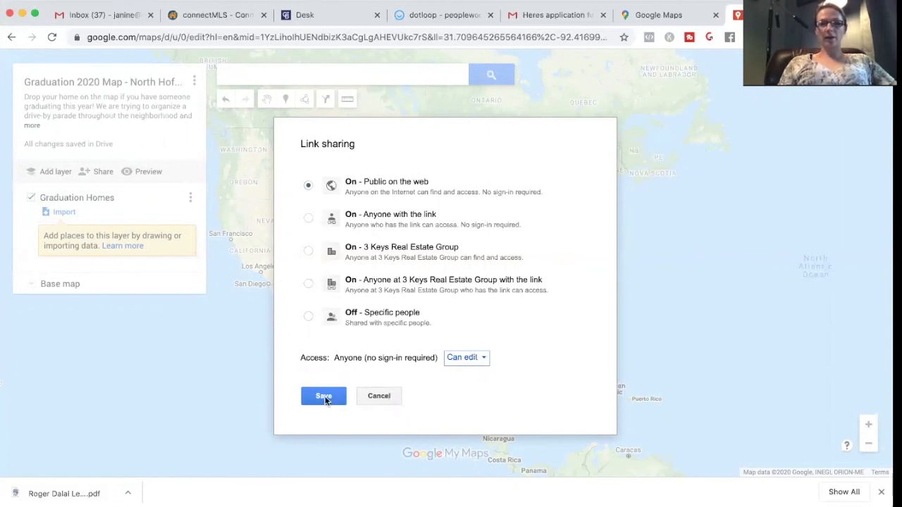
left_click(324, 395)
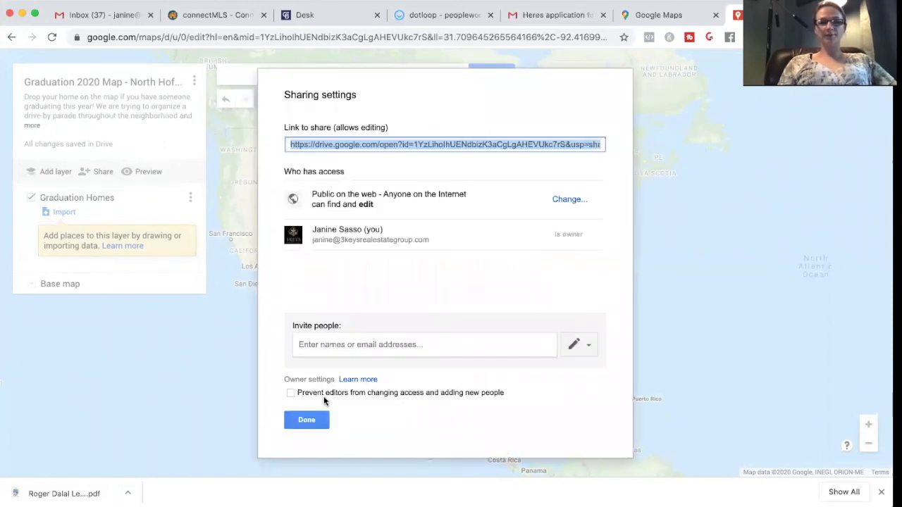
mouse_move(332, 367)
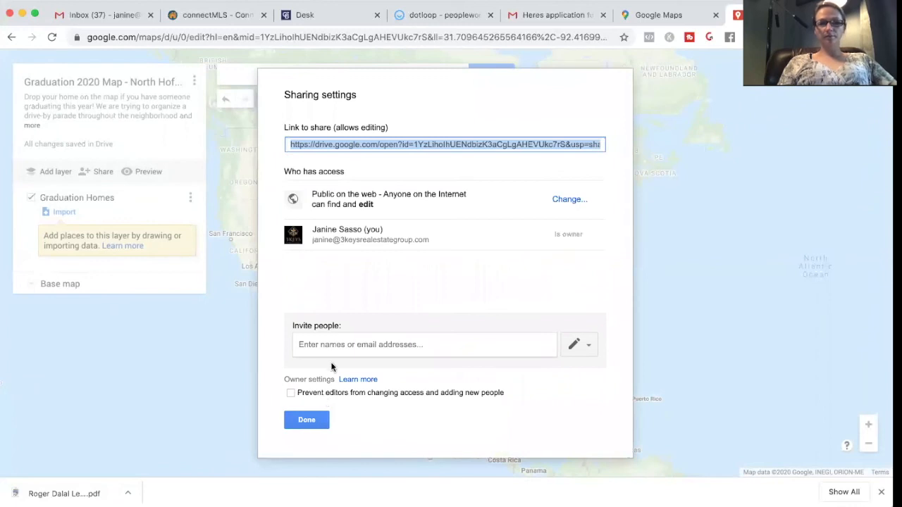
mouse_move(352, 389)
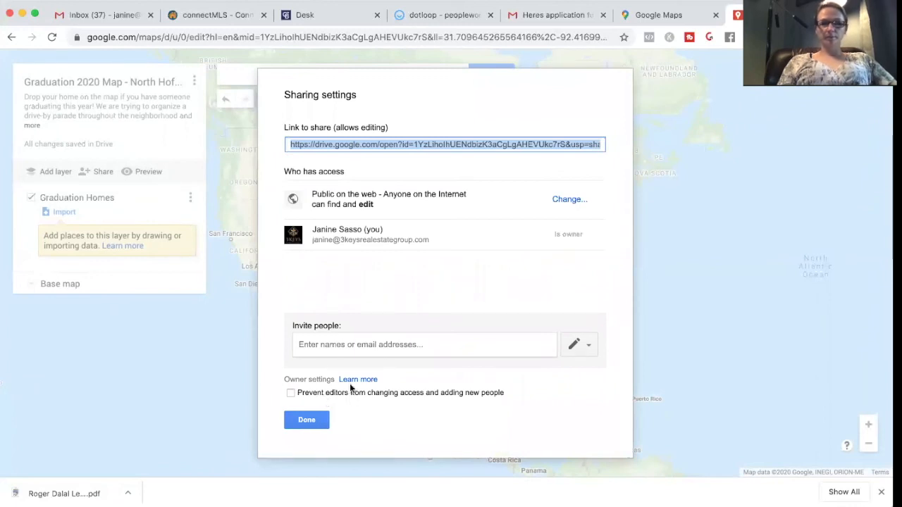
mouse_move(335, 420)
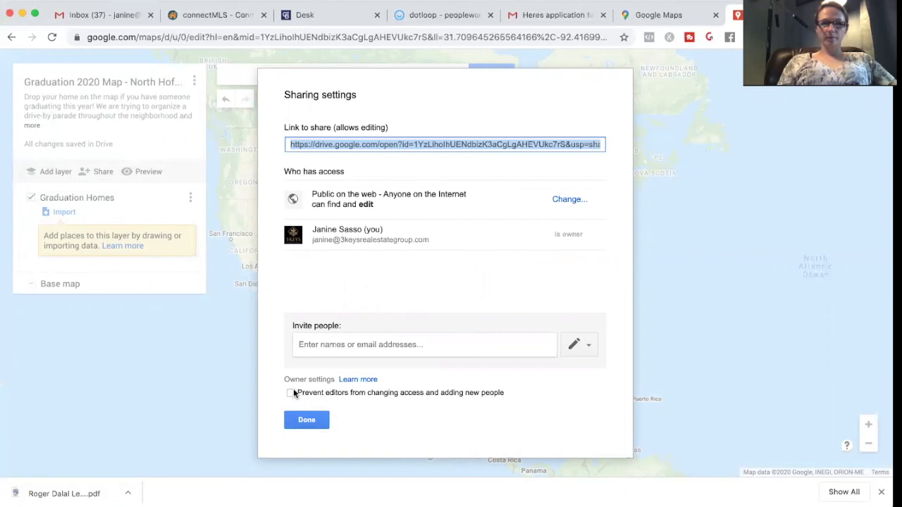
Prevent editors from changing access or adding people, save changes, and finish sharing
left_click(290, 392)
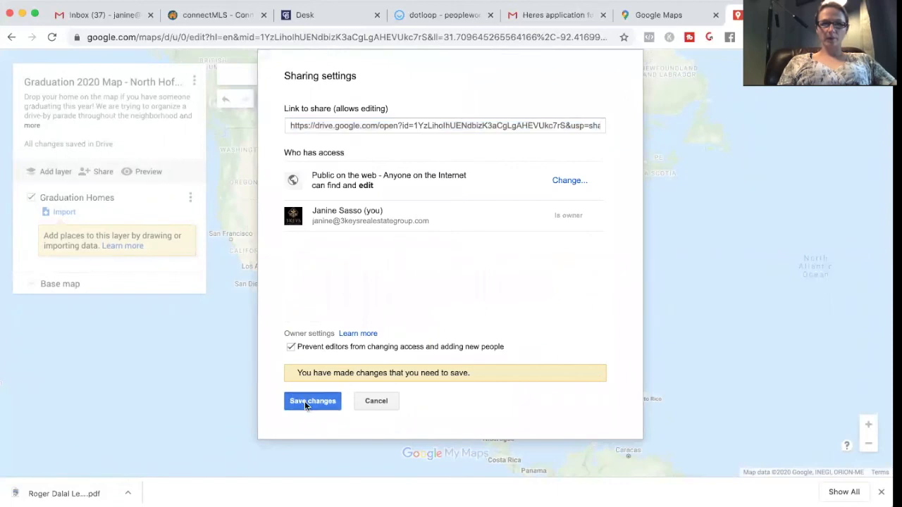
left_click(313, 401)
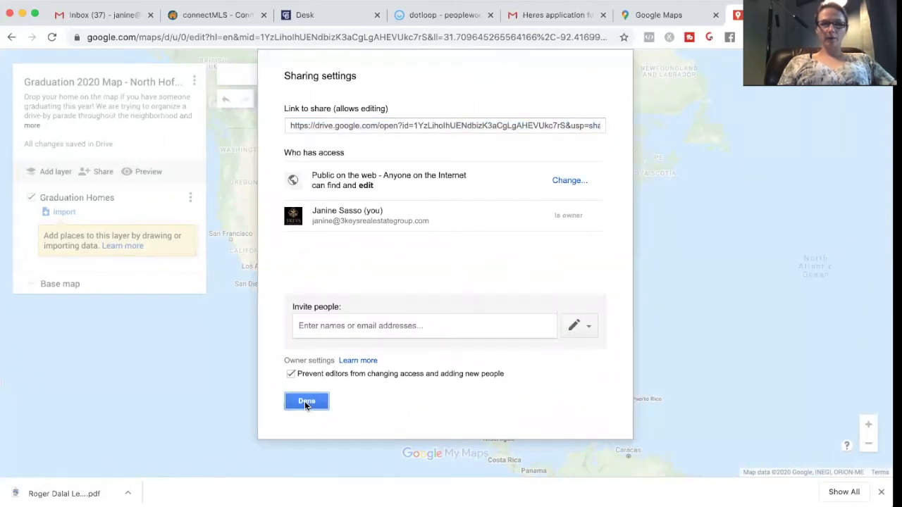
mouse_move(348, 320)
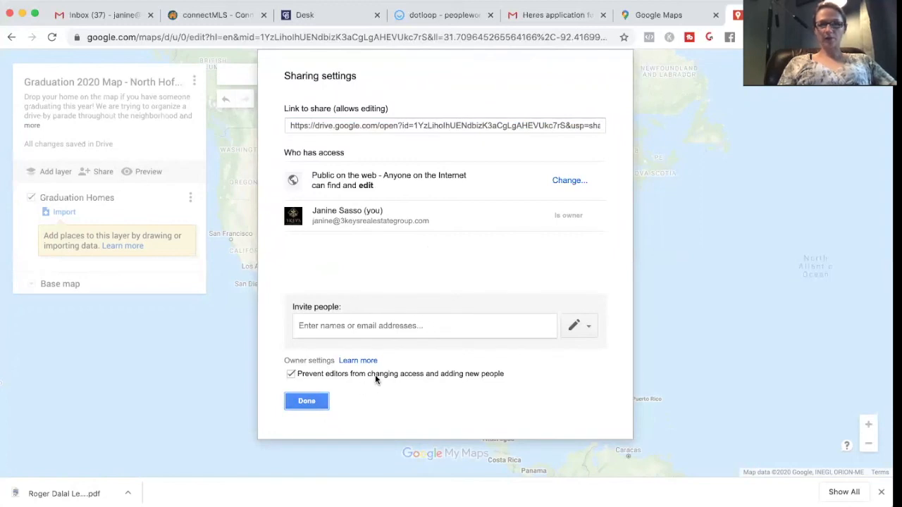
mouse_move(500, 353)
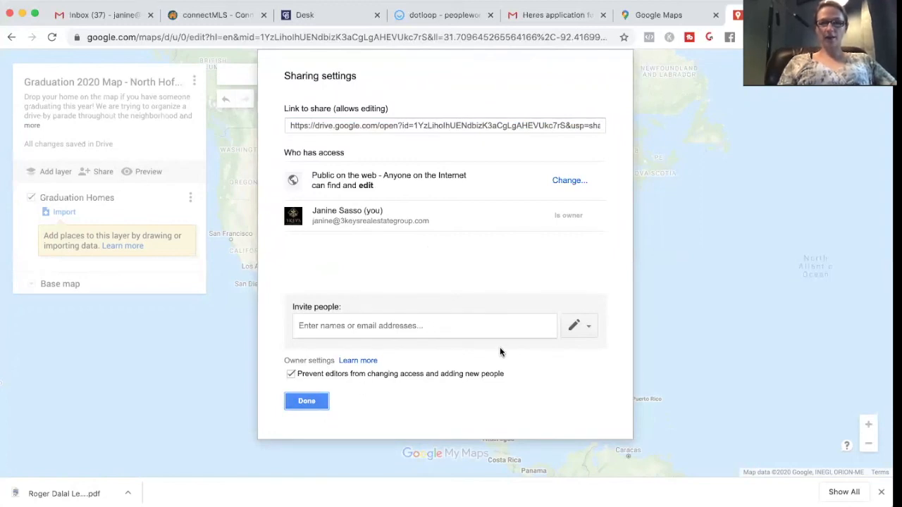
mouse_move(597, 261)
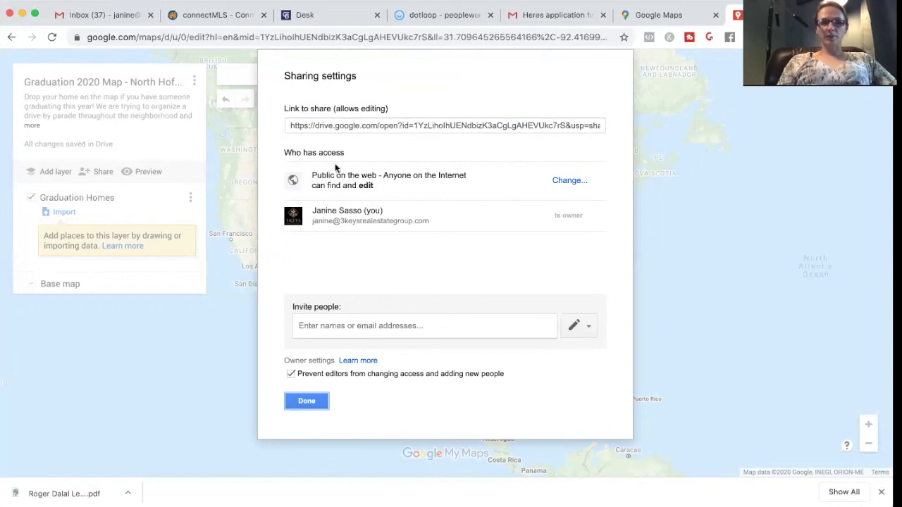
mouse_move(299, 175)
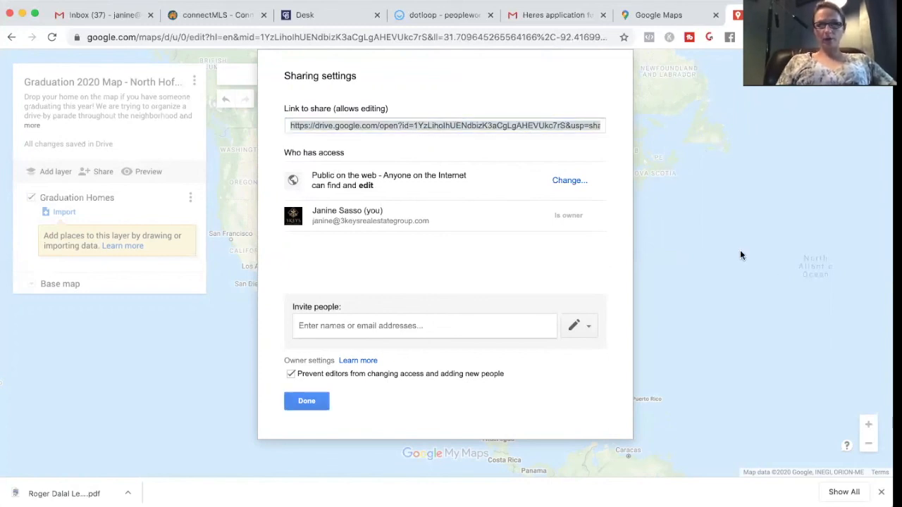
mouse_move(241, 84)
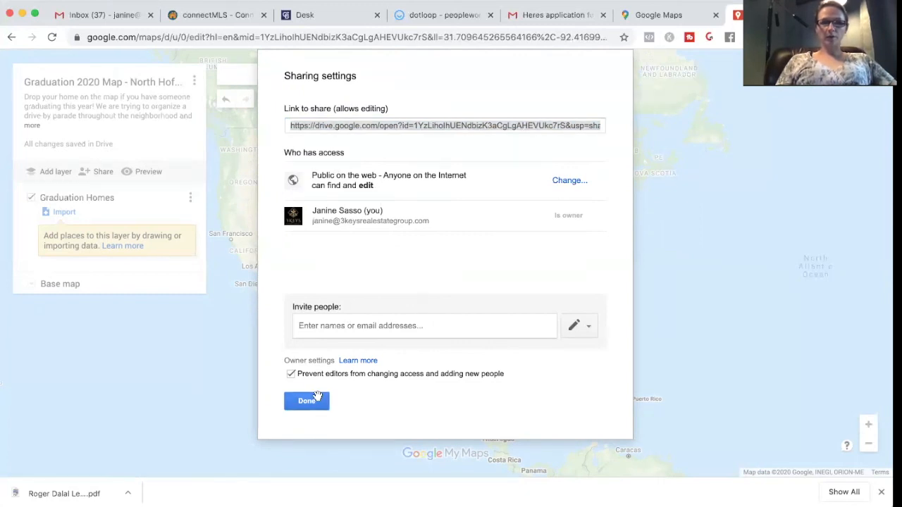
left_click(306, 400)
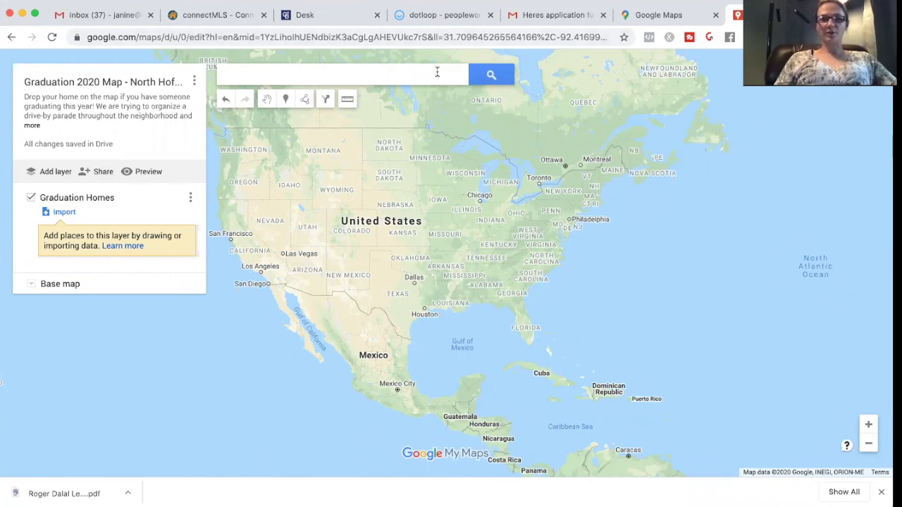
mouse_move(434, 76)
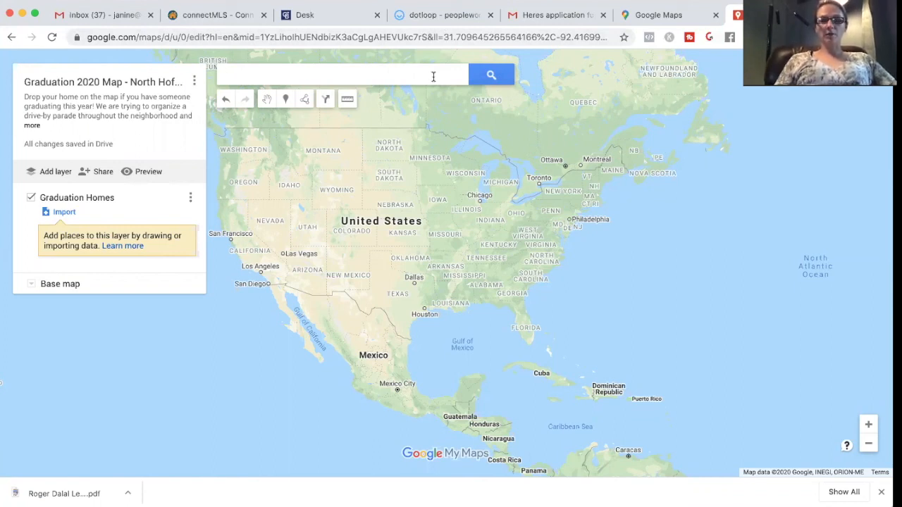
mouse_move(397, 50)
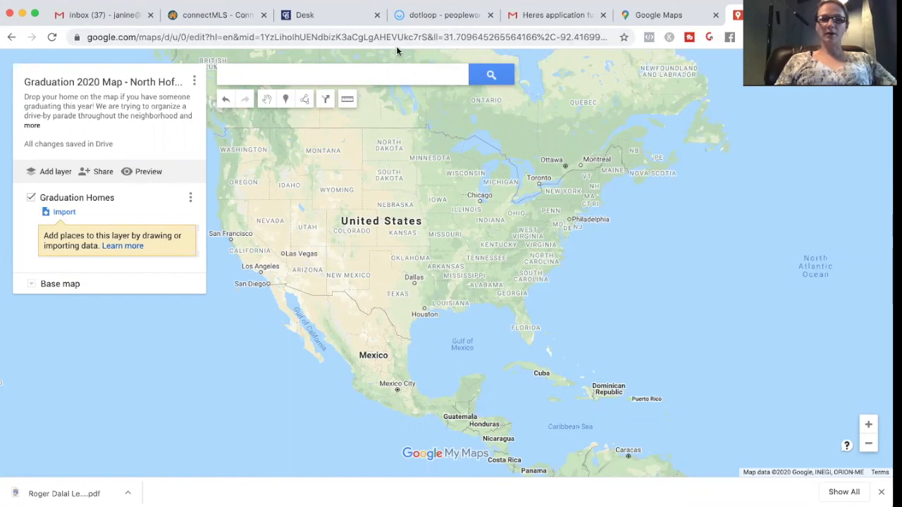